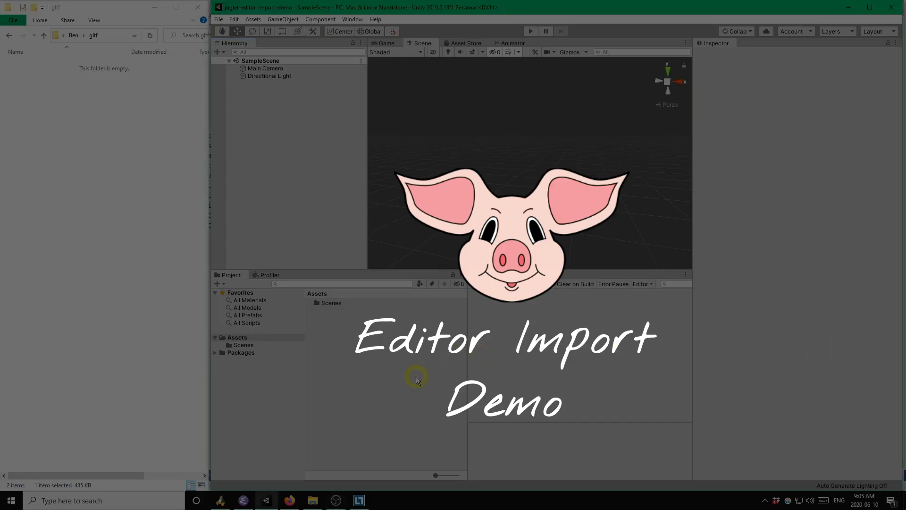
pyautogui.moveTo(405, 324)
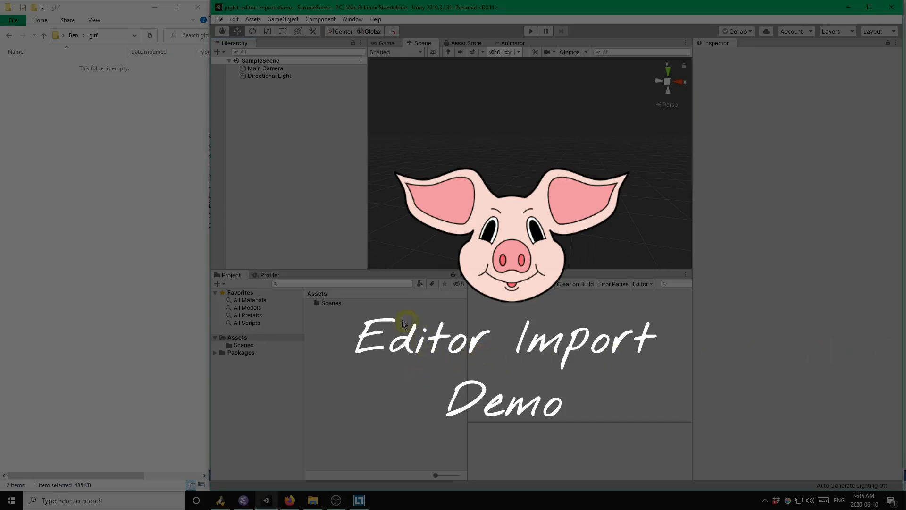
pyautogui.moveTo(492, 386)
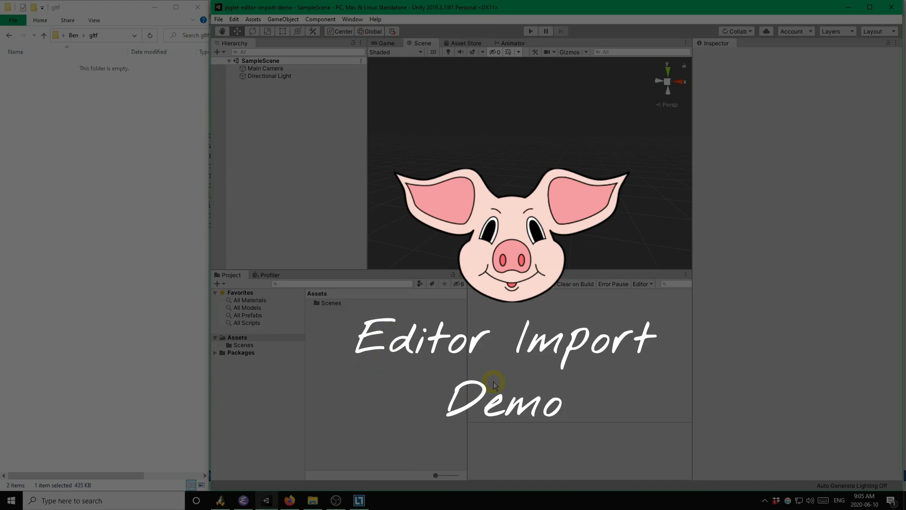
pyautogui.moveTo(301, 474)
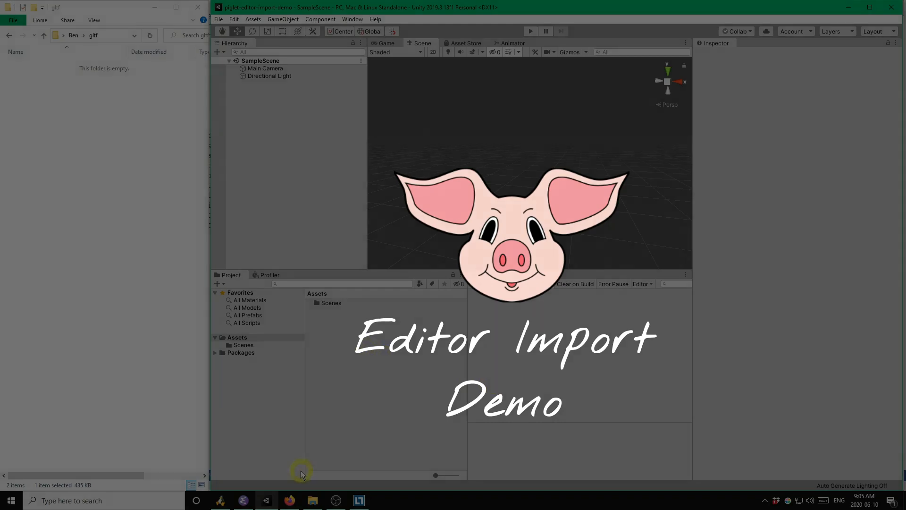
# - Open sketchfab.com in Firefox and search for 'treasure chest'
pyautogui.click(288, 500)
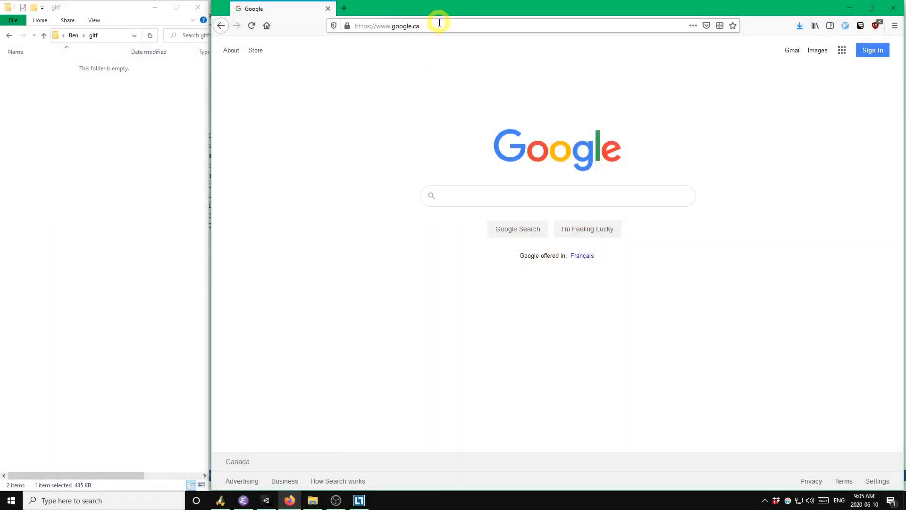
pyautogui.write('https://sketchfab.com/search')
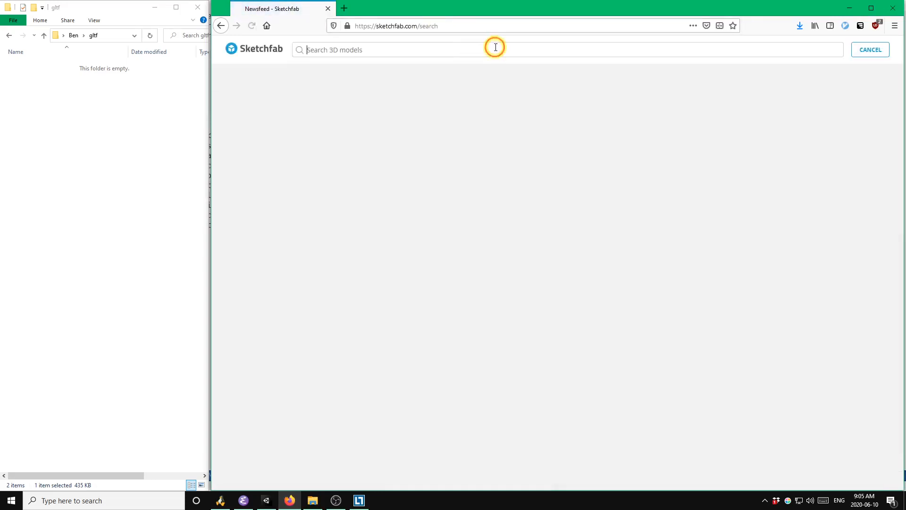
pyautogui.click(393, 49)
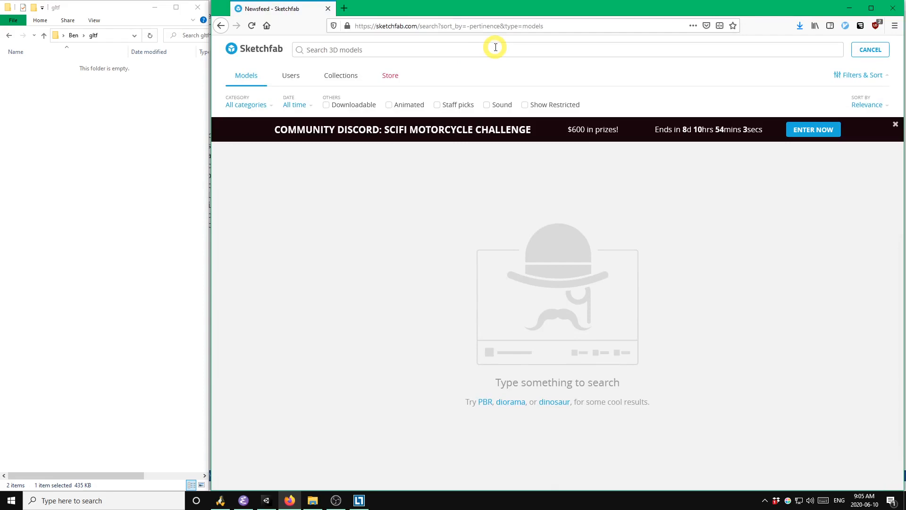
pyautogui.write('t')
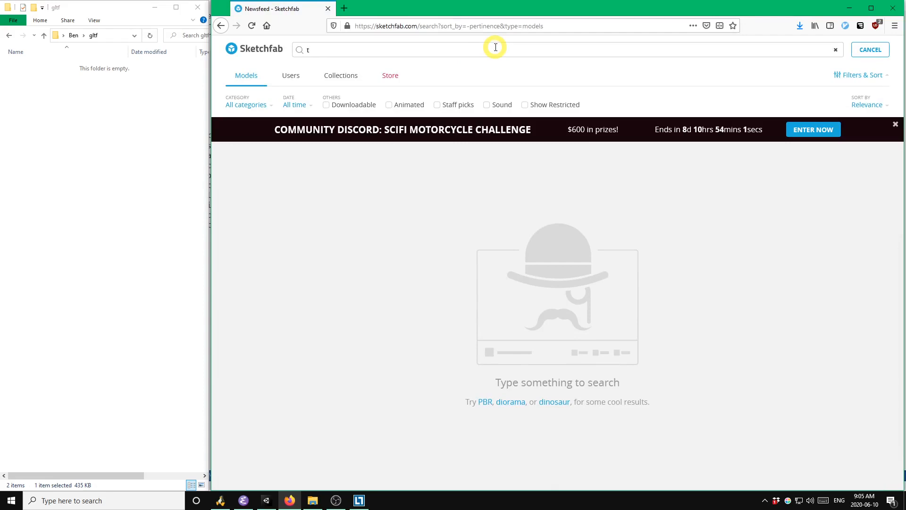
pyautogui.write('reasure che')
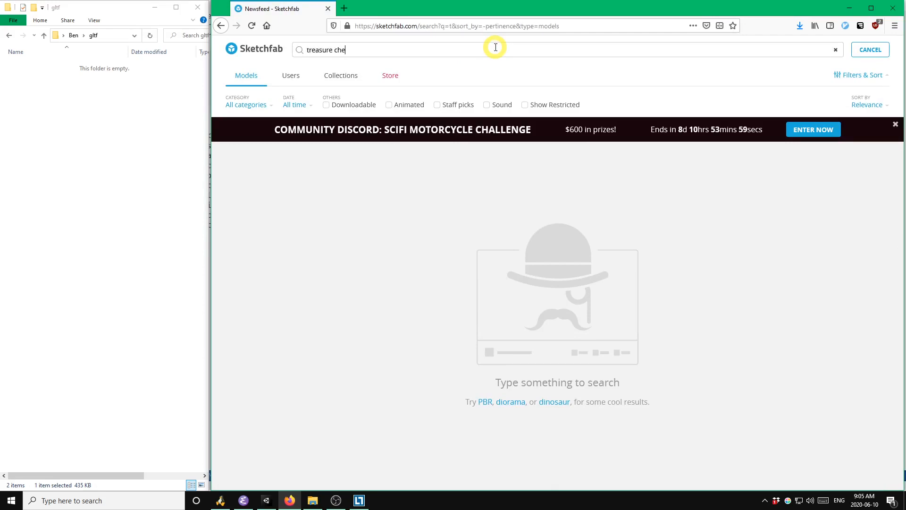
pyautogui.press('Return')
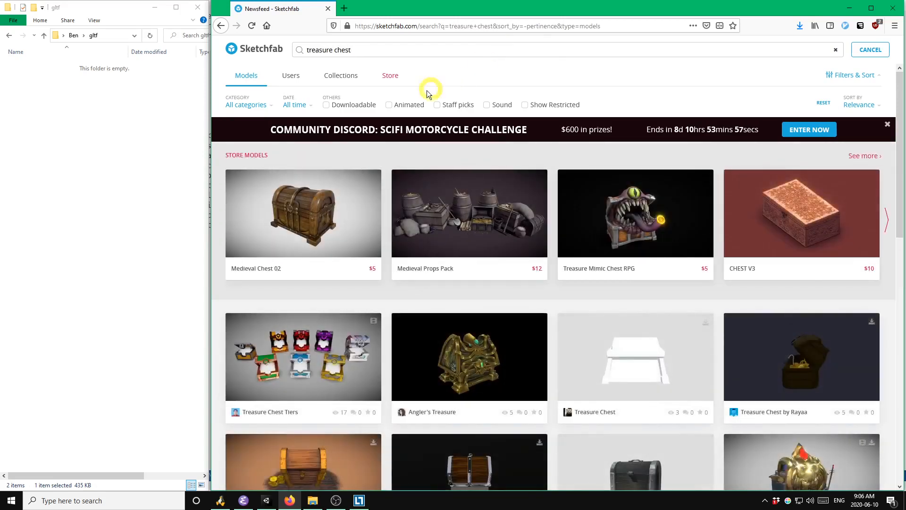
# - Limit results to downloadable models, sort by most liked, and browse them
pyautogui.click(326, 104)
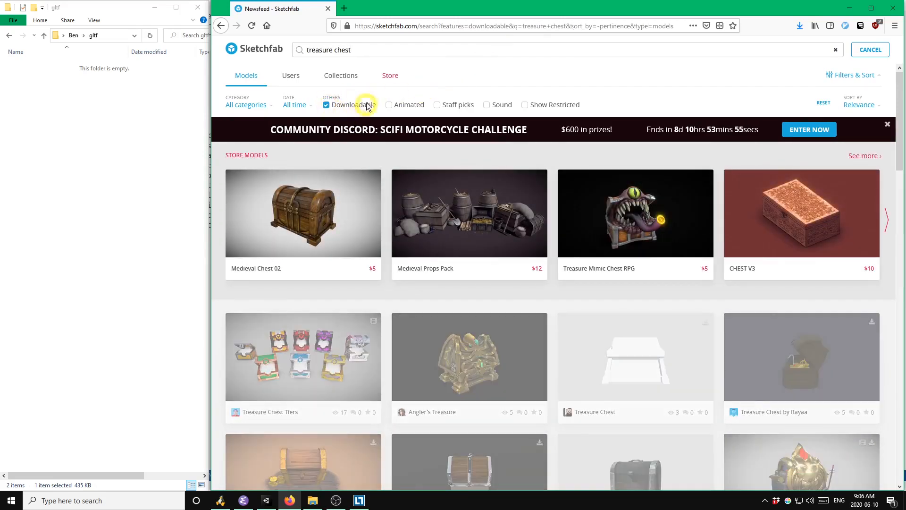
pyautogui.scroll(-3)
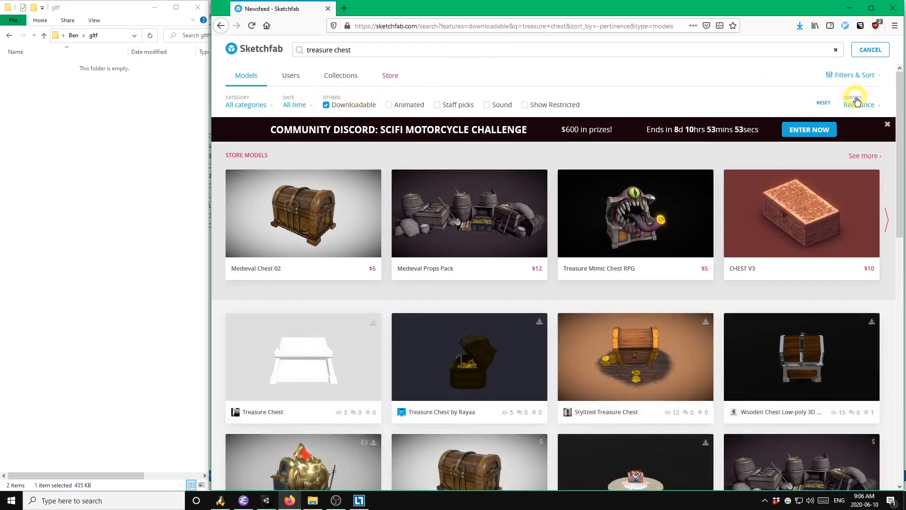
pyautogui.click(861, 105)
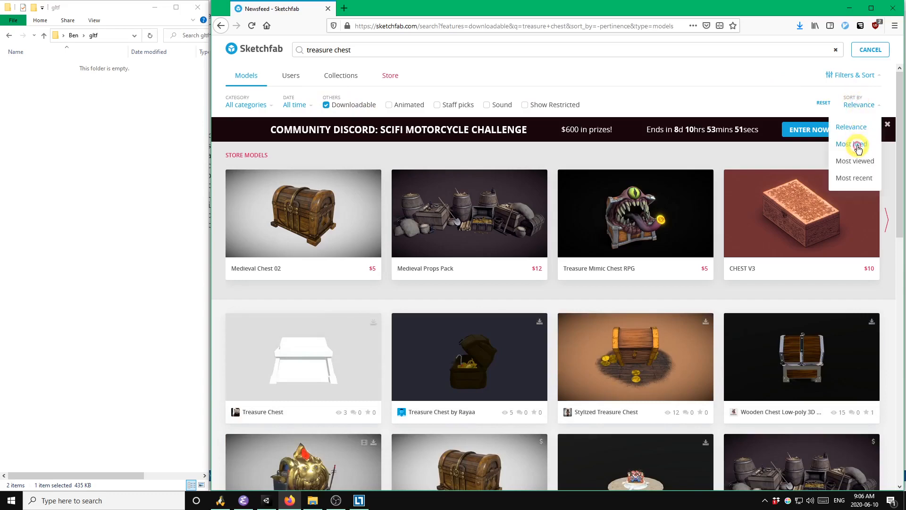
pyautogui.click(851, 144)
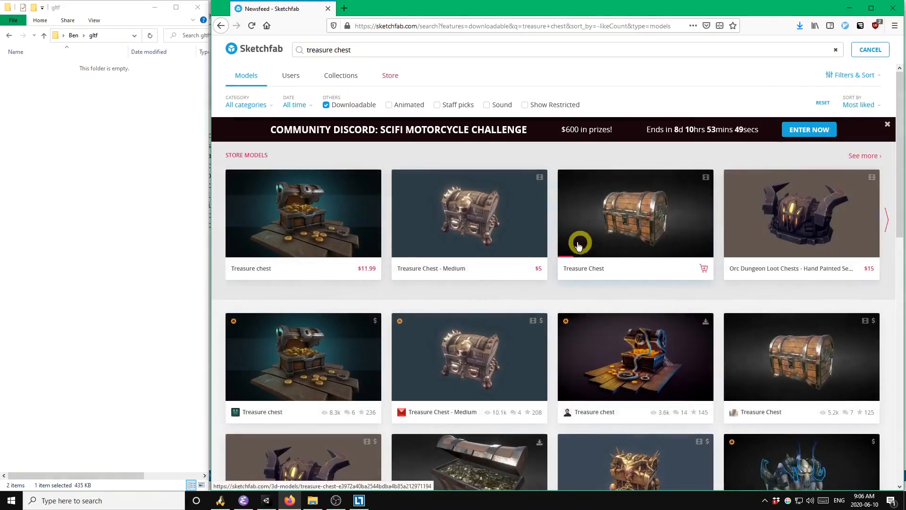
pyautogui.scroll(-3)
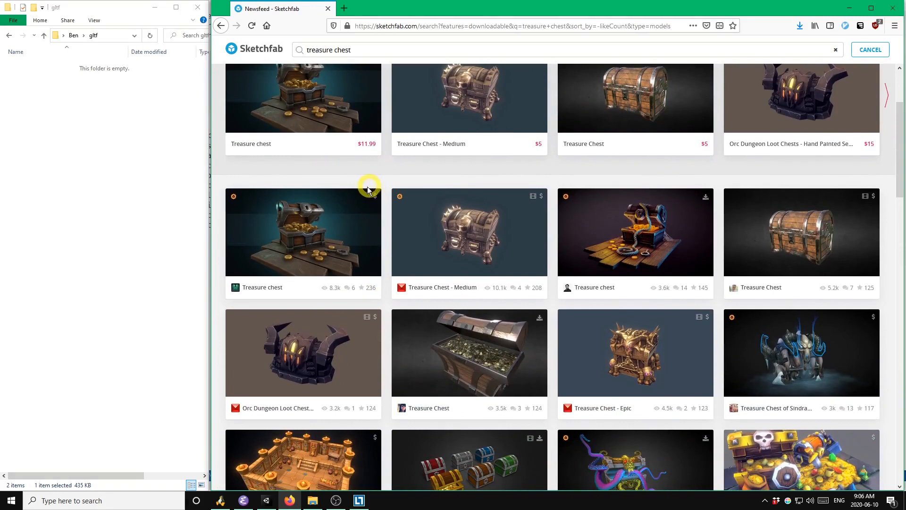
pyautogui.moveTo(376, 185)
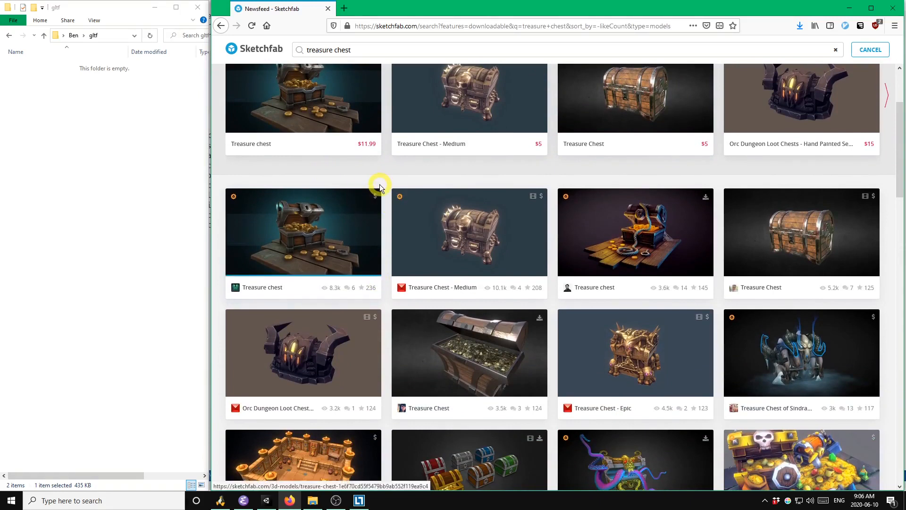
pyautogui.scroll(-3)
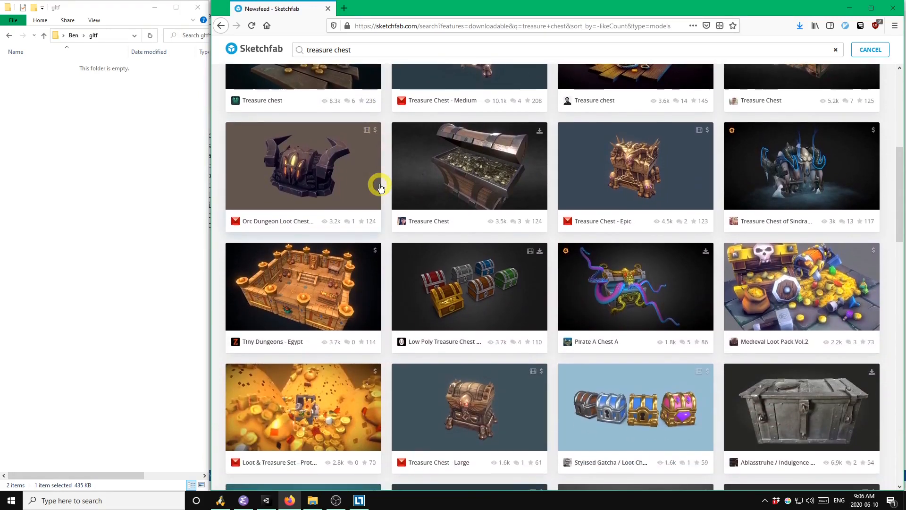
pyautogui.moveTo(493, 136)
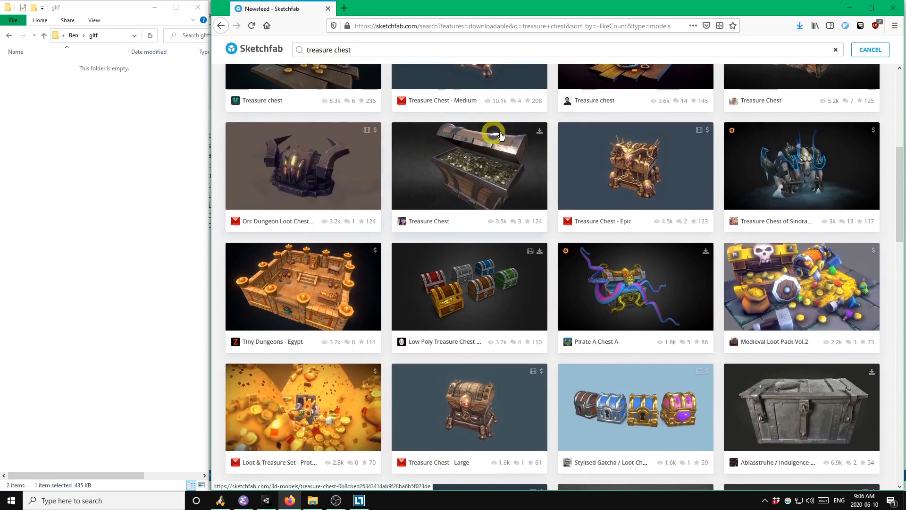
pyautogui.moveTo(628, 314)
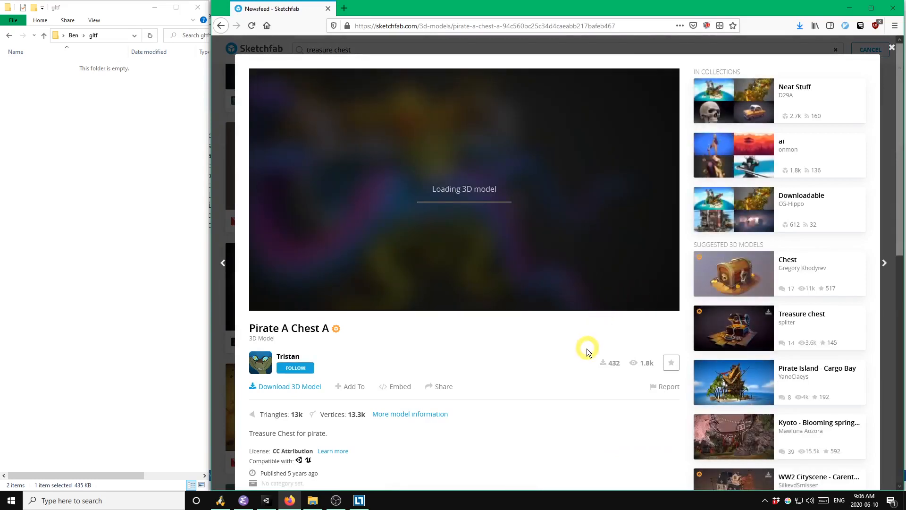
# - Scroll the Pirate A Chest A page down to its CC Attribution license and back up
pyautogui.scroll(-3)
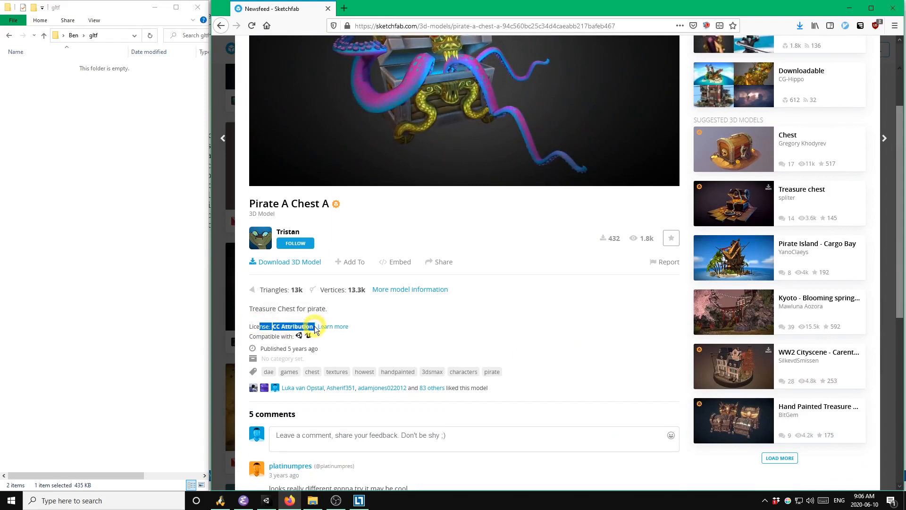
pyautogui.moveTo(293, 327)
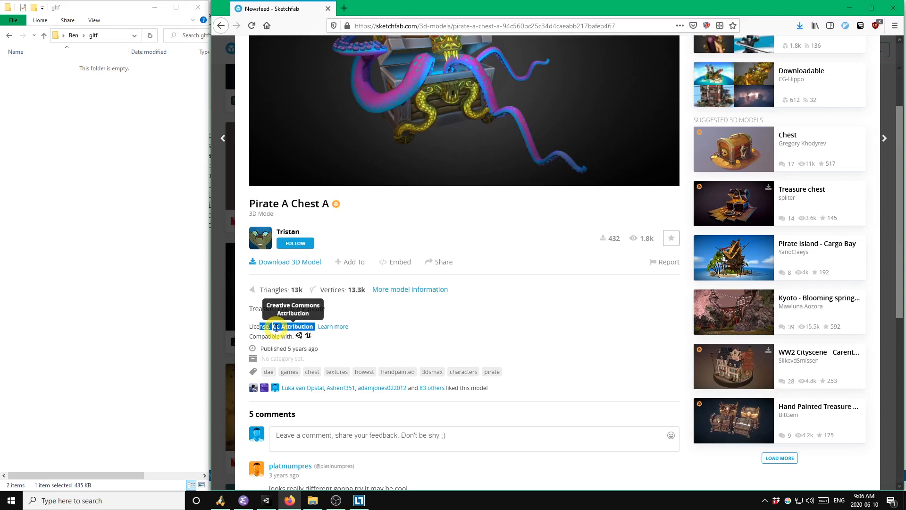
pyautogui.moveTo(421, 332)
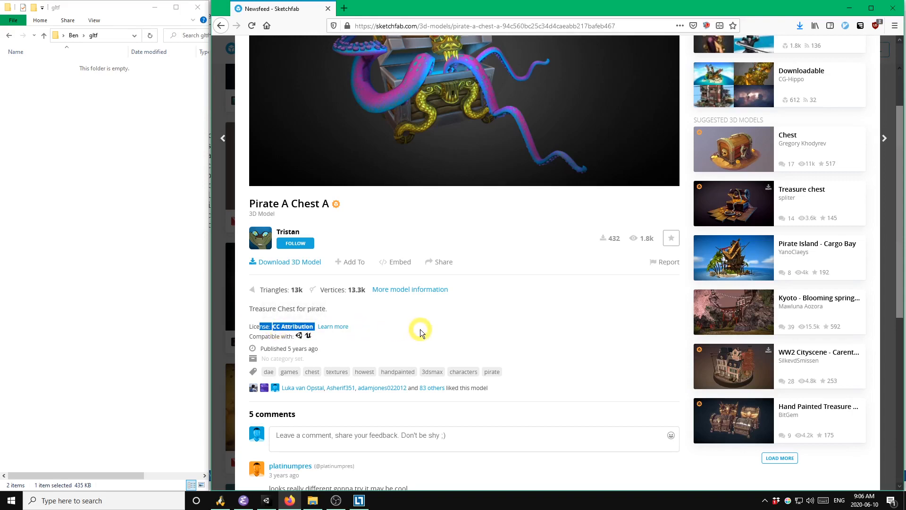
pyautogui.scroll(3)
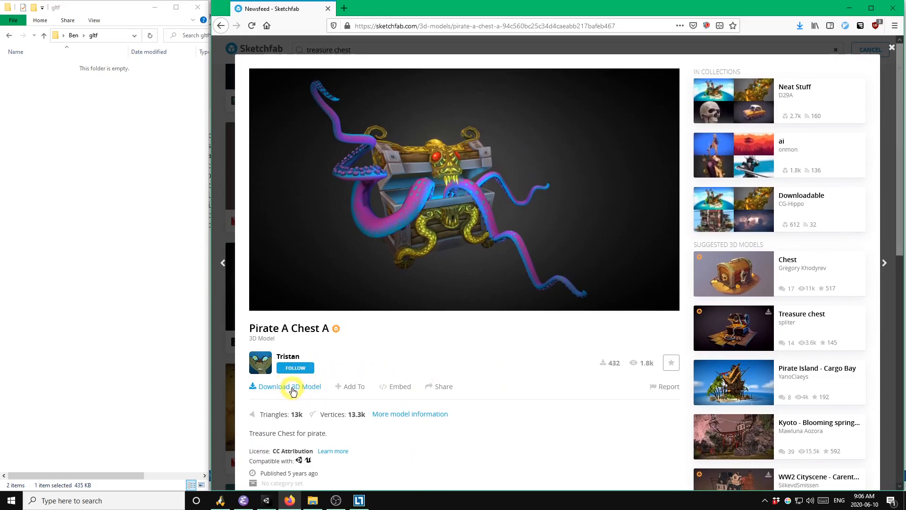
# - Save the autoconverted glTF zip of Pirate A Chest A to the gltf folder
pyautogui.click(288, 386)
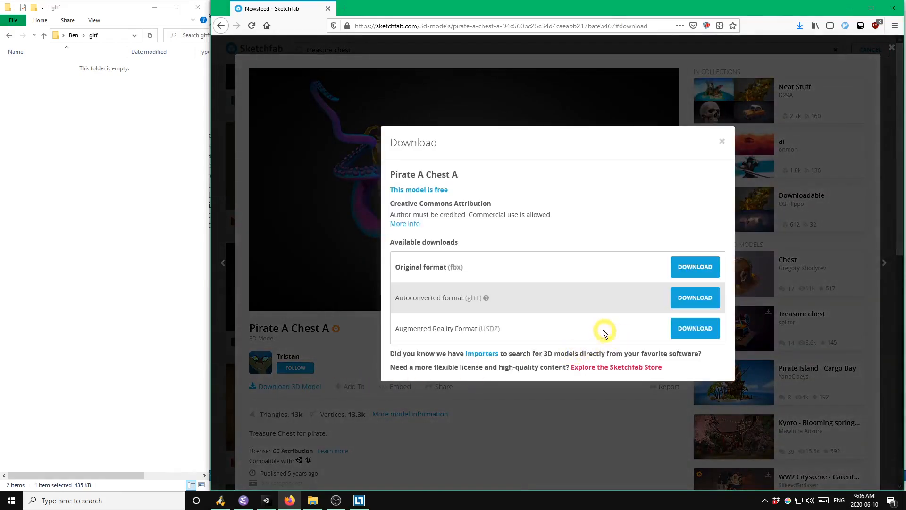
pyautogui.moveTo(433, 277)
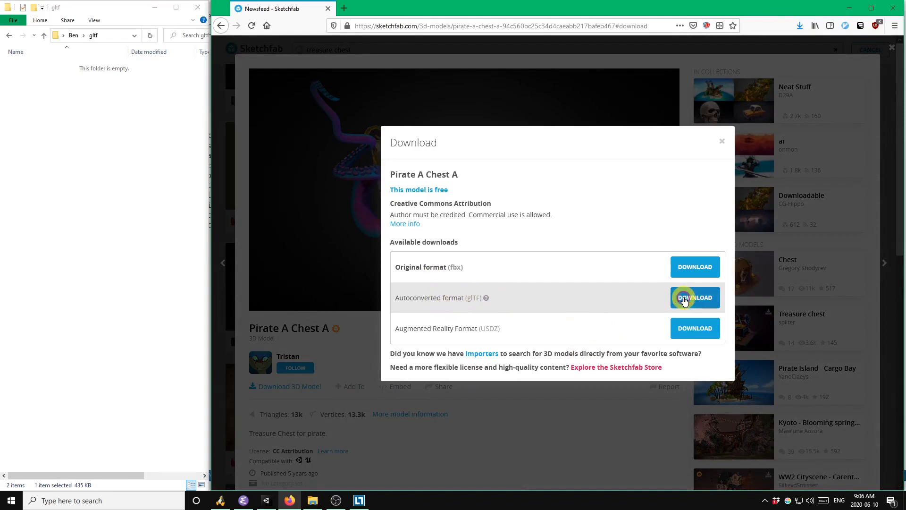
pyautogui.click(695, 297)
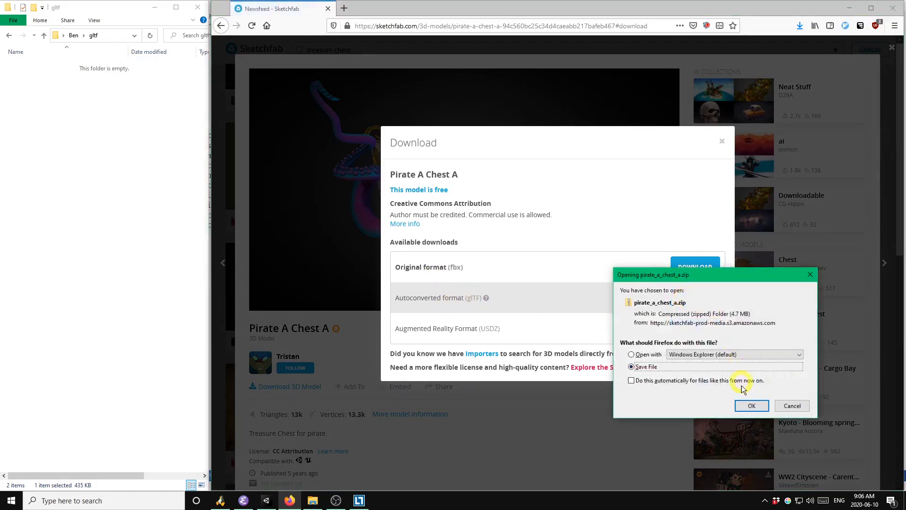
pyautogui.click(752, 405)
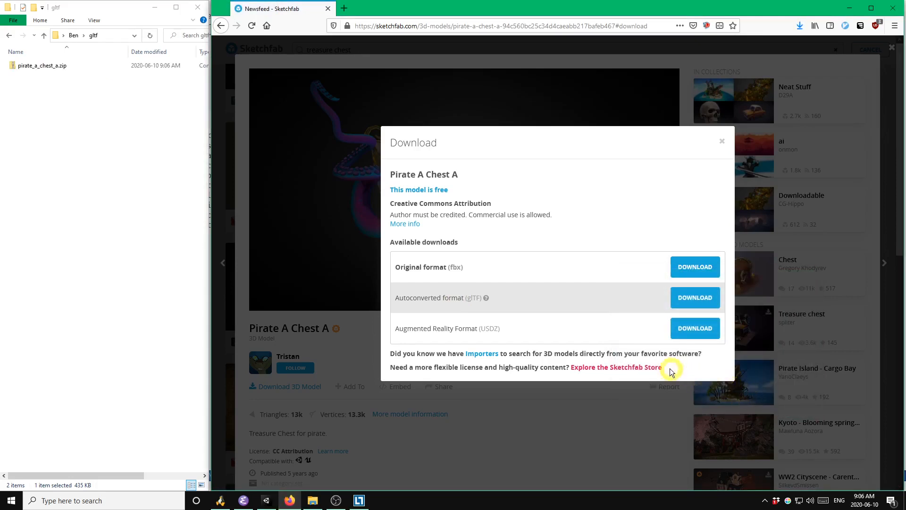
pyautogui.moveTo(102, 85)
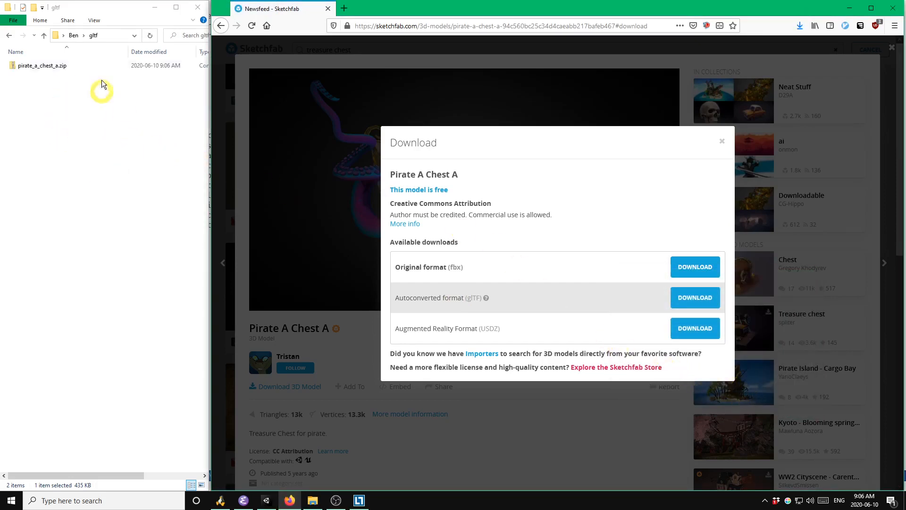
pyautogui.moveTo(79, 94)
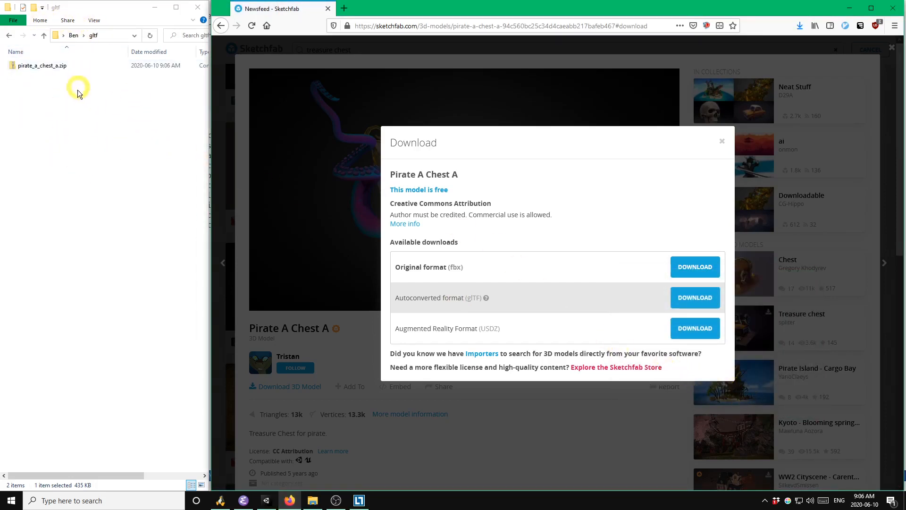
pyautogui.moveTo(66, 102)
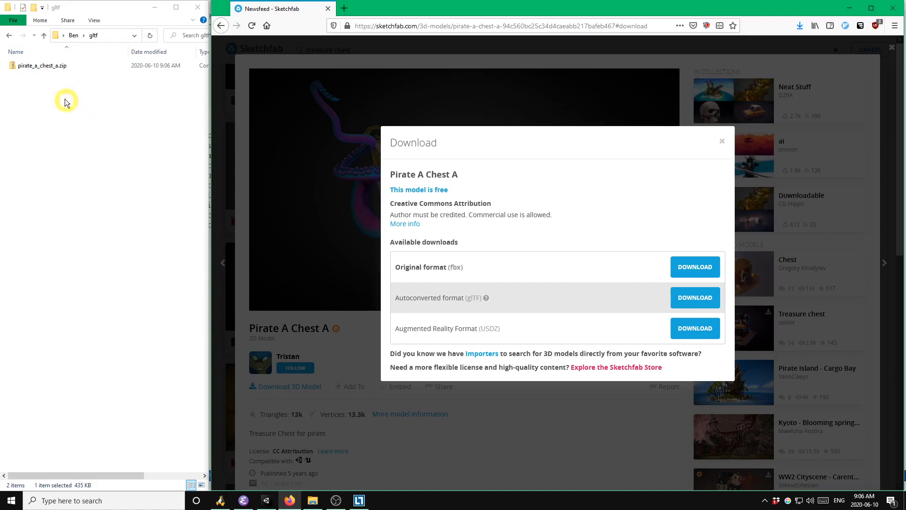
pyautogui.click(43, 66)
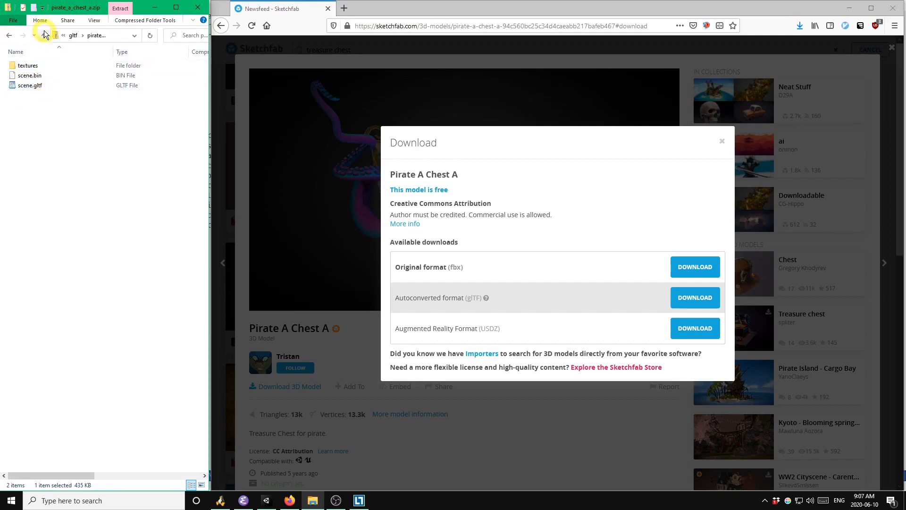
pyautogui.click(28, 65)
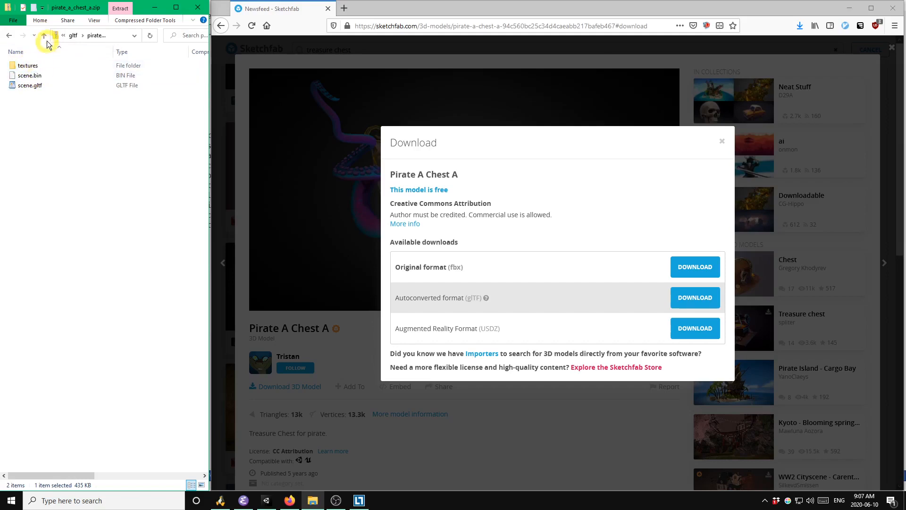
pyautogui.click(44, 36)
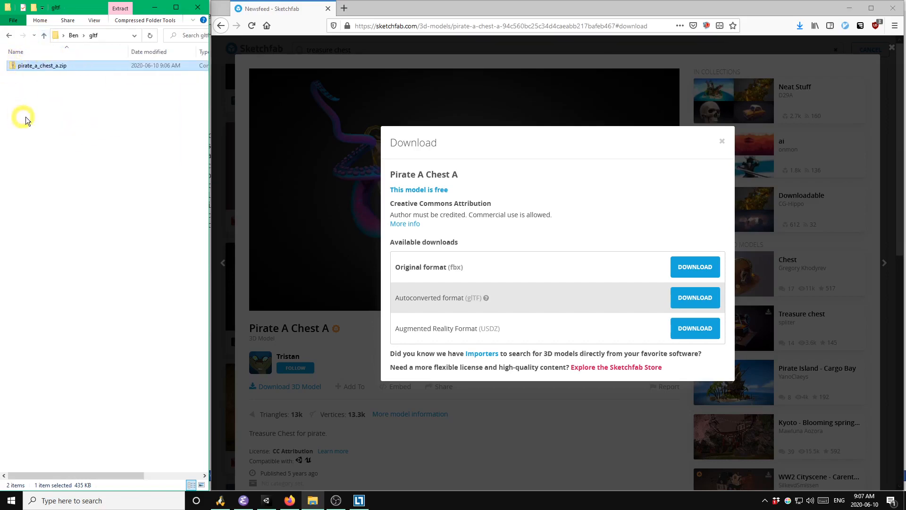
pyautogui.moveTo(80, 100)
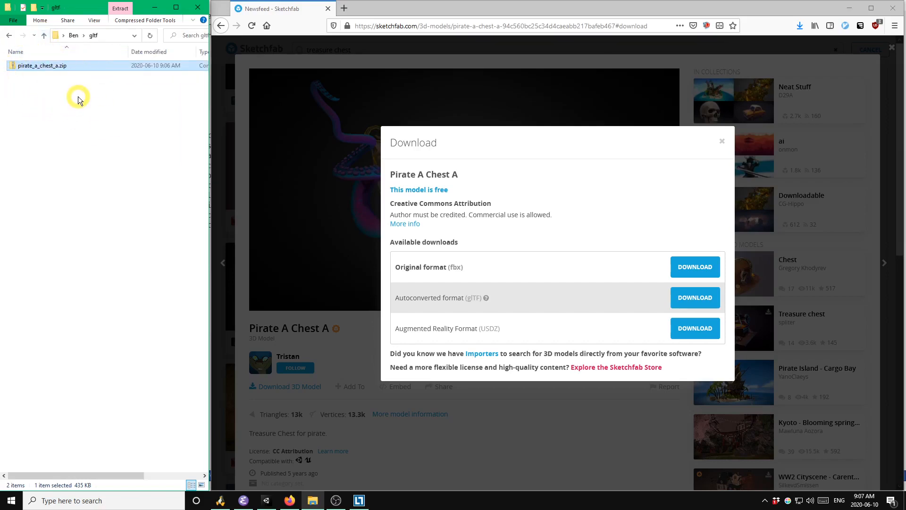
pyautogui.moveTo(163, 371)
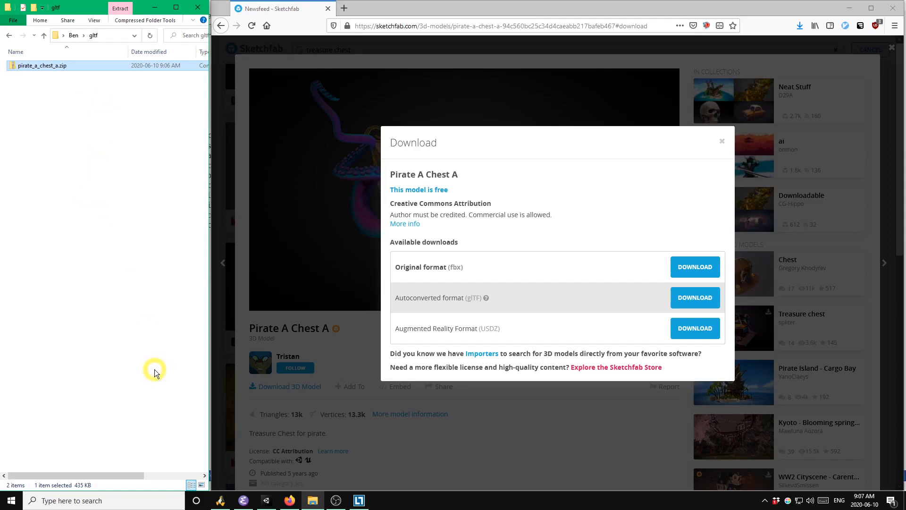
pyautogui.moveTo(267, 500)
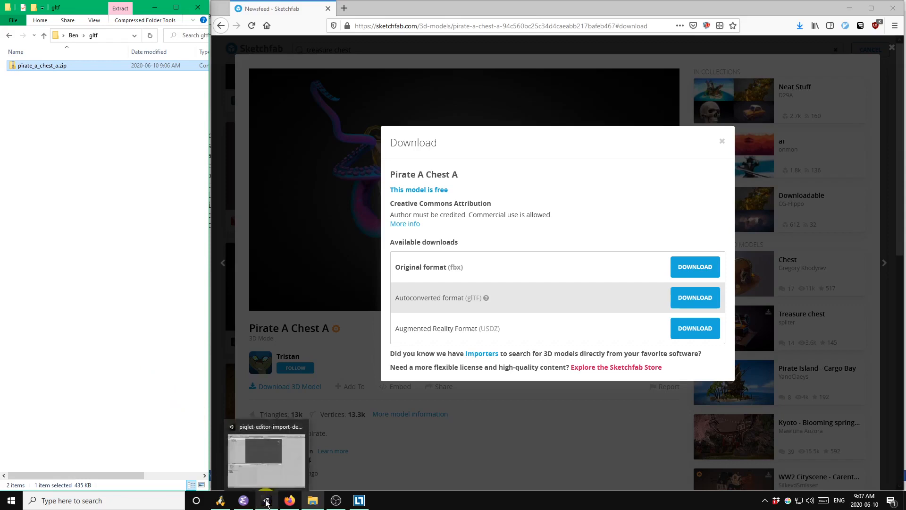
# - Bring the piglet-editor-import-demo Unity project to the front
pyautogui.click(266, 456)
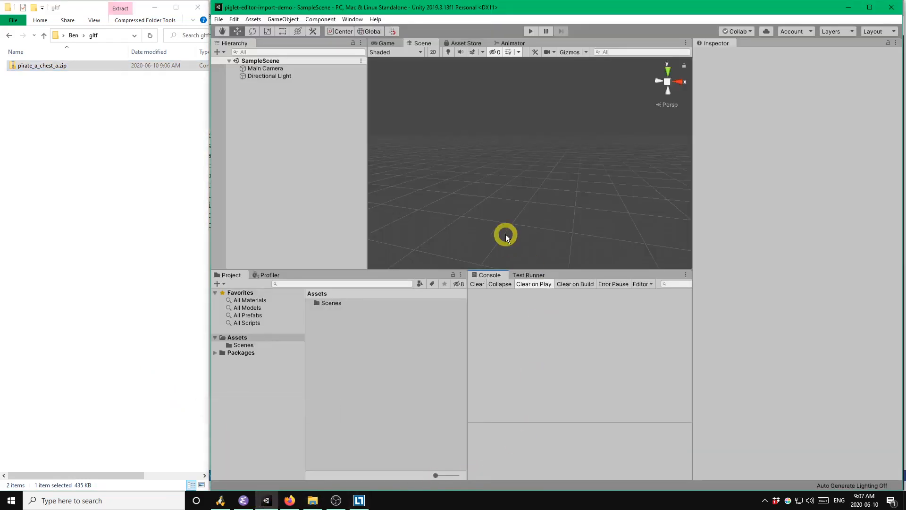
pyautogui.moveTo(471, 174)
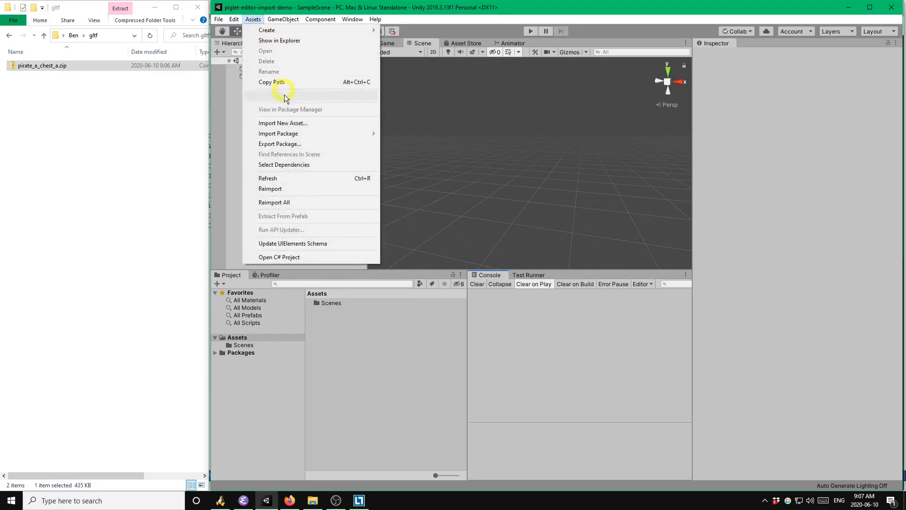
pyautogui.moveTo(278, 134)
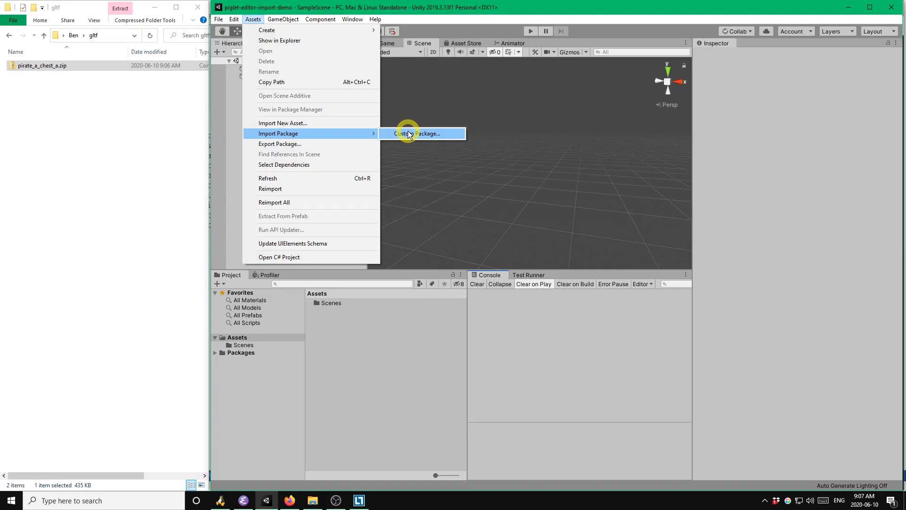
# - Import all contents of piglet-81d362d.unitypackage as a custom package
pyautogui.click(417, 133)
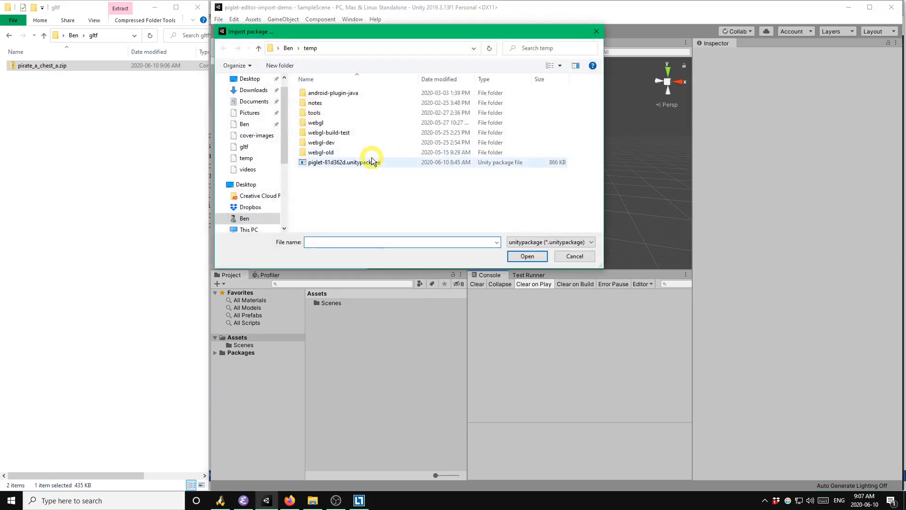
pyautogui.click(344, 162)
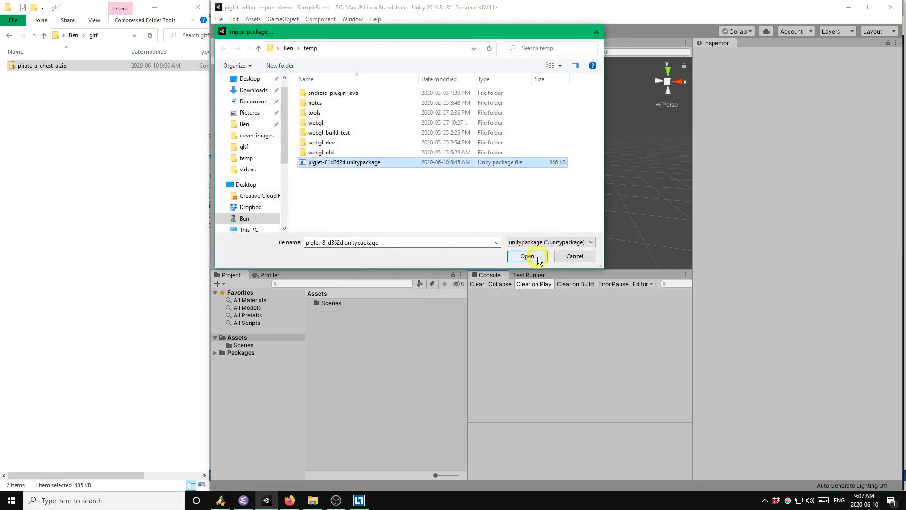
pyautogui.click(526, 256)
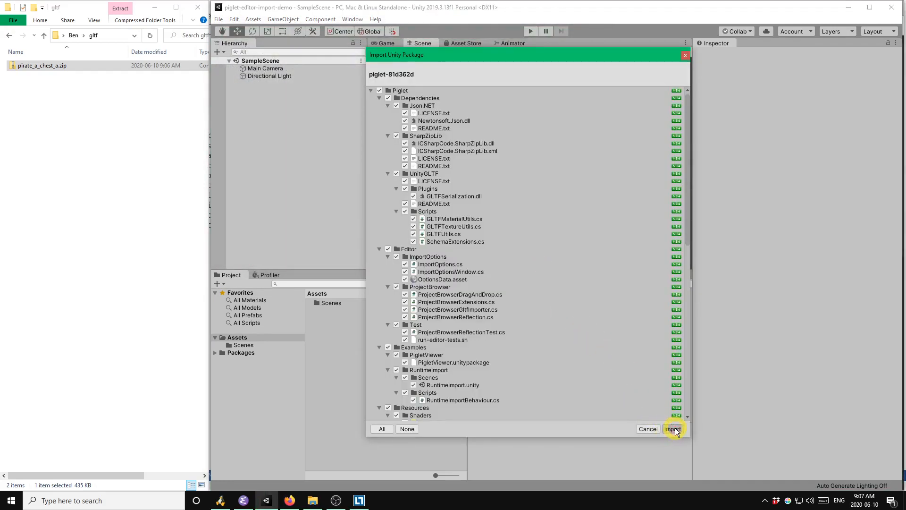
pyautogui.click(673, 429)
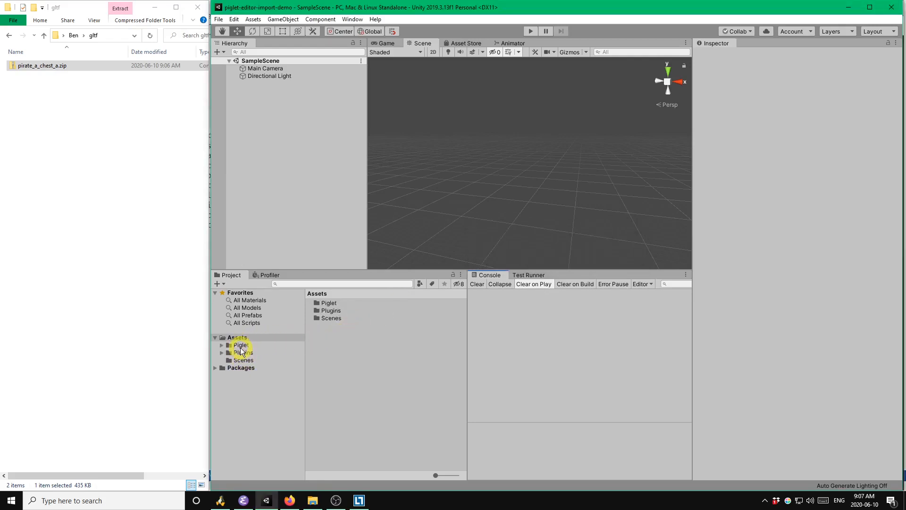
# - Create a Models folder under Assets and open it
pyautogui.click(240, 345)
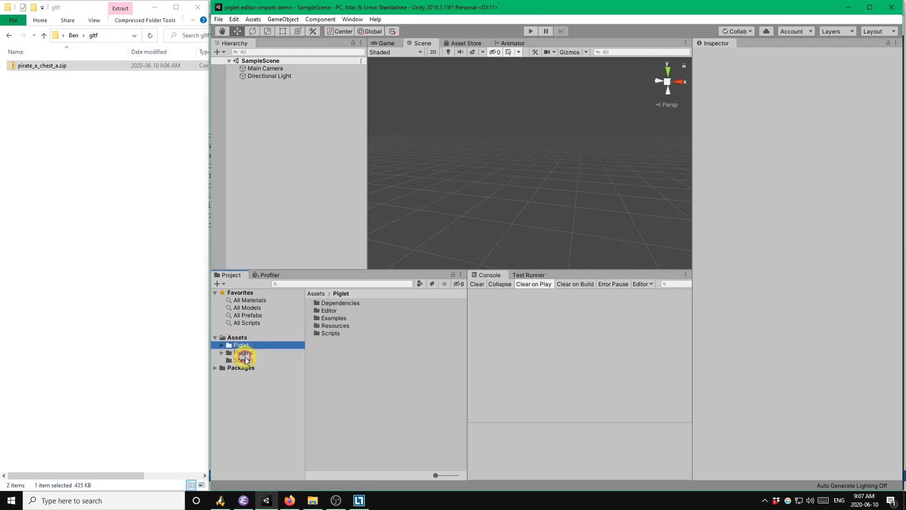
pyautogui.click(237, 337)
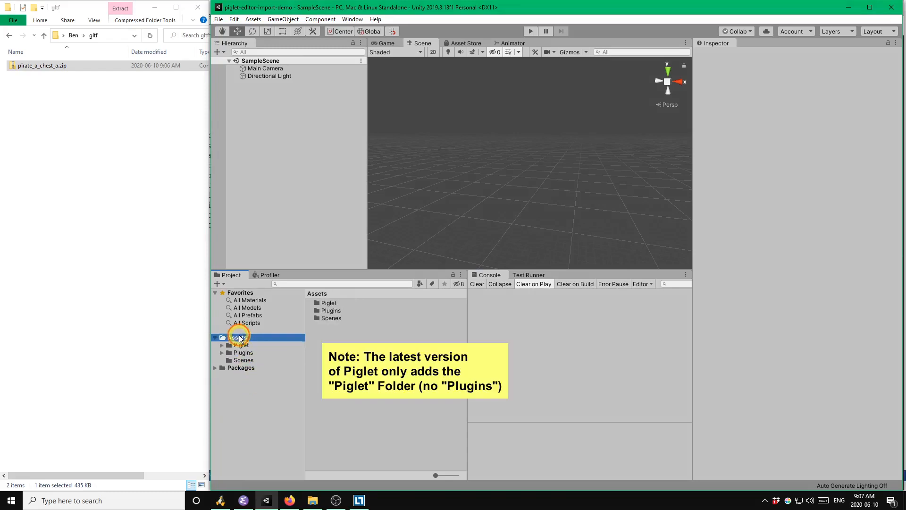
pyautogui.rightClick(237, 337)
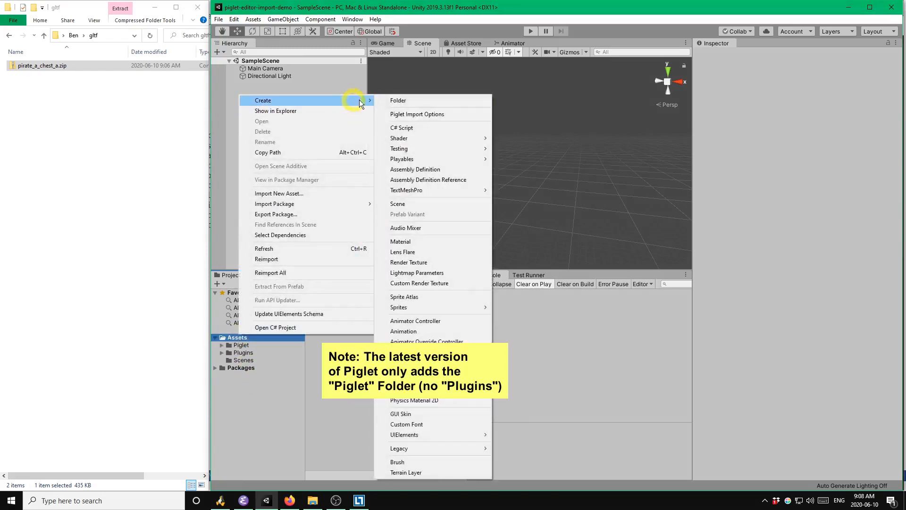
pyautogui.click(398, 100)
pyautogui.write('Models')
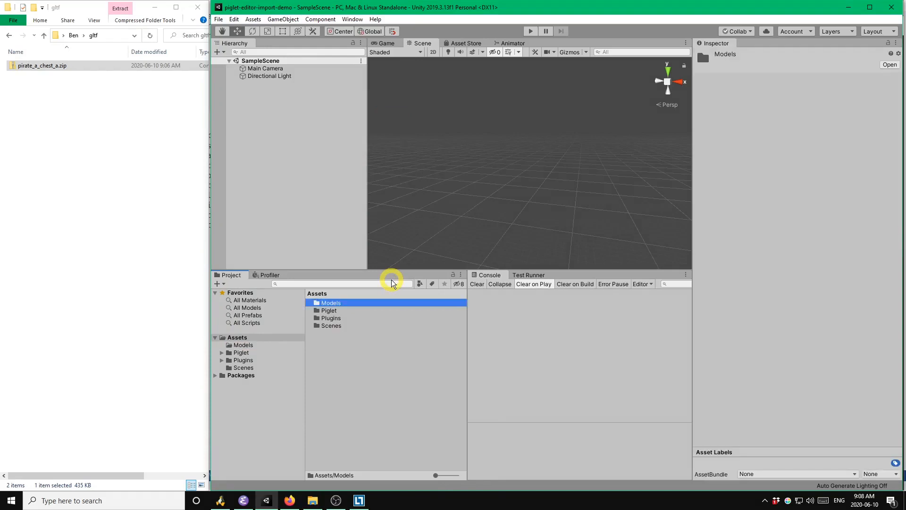
pyautogui.doubleClick(332, 304)
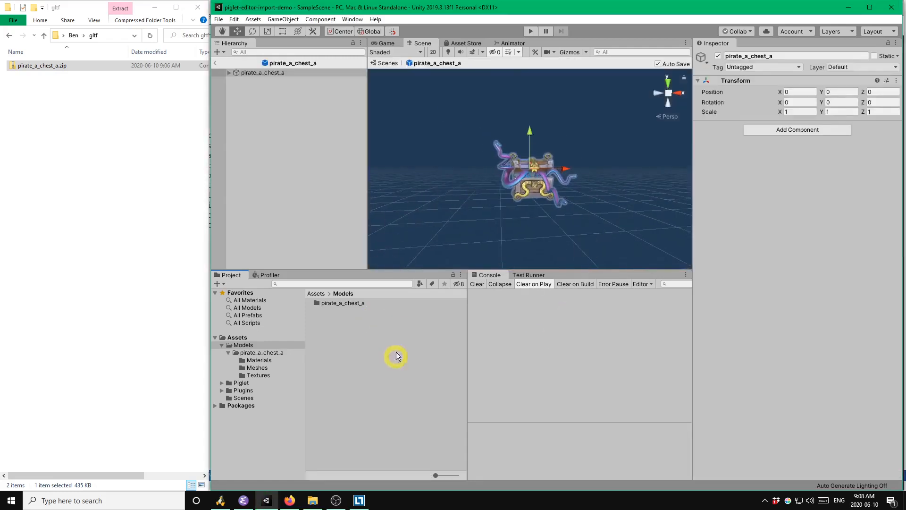
pyautogui.moveTo(569, 191)
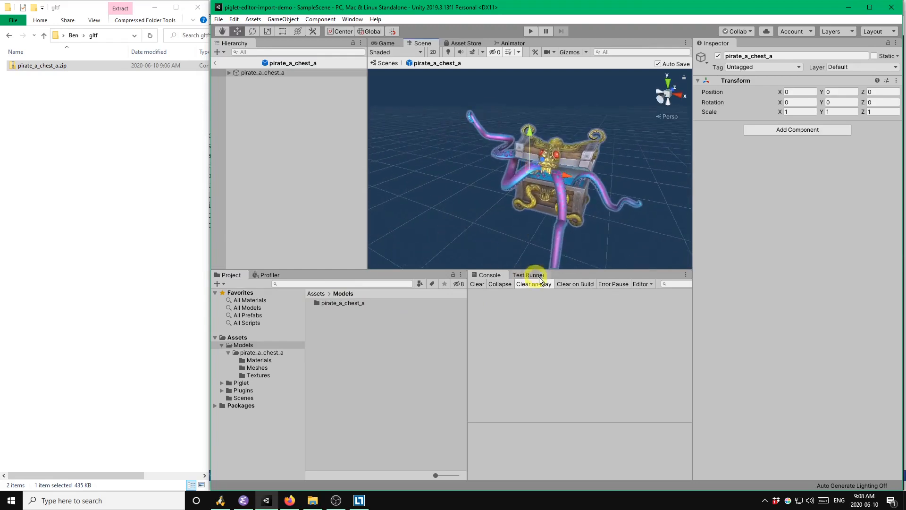
pyautogui.moveTo(507, 106)
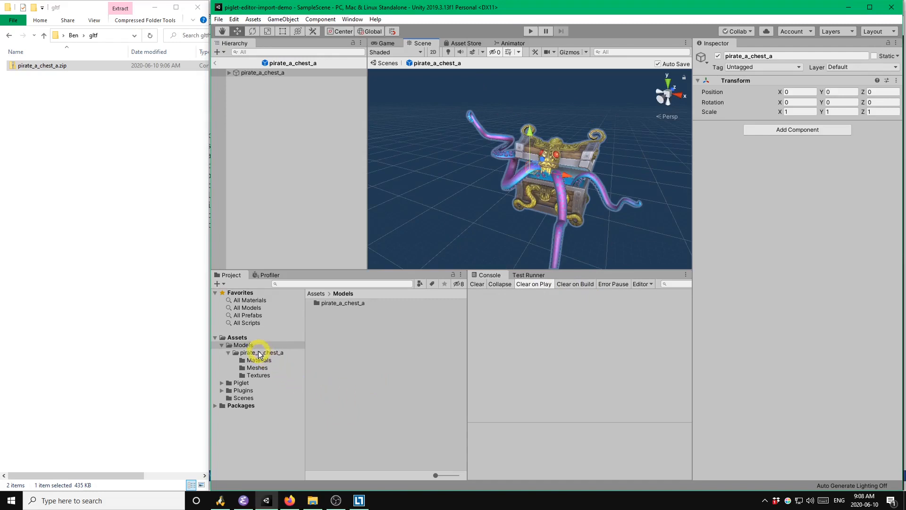
# - Open the pirate_a_chest_a folder and place its chest prefab in SampleScene
pyautogui.click(261, 353)
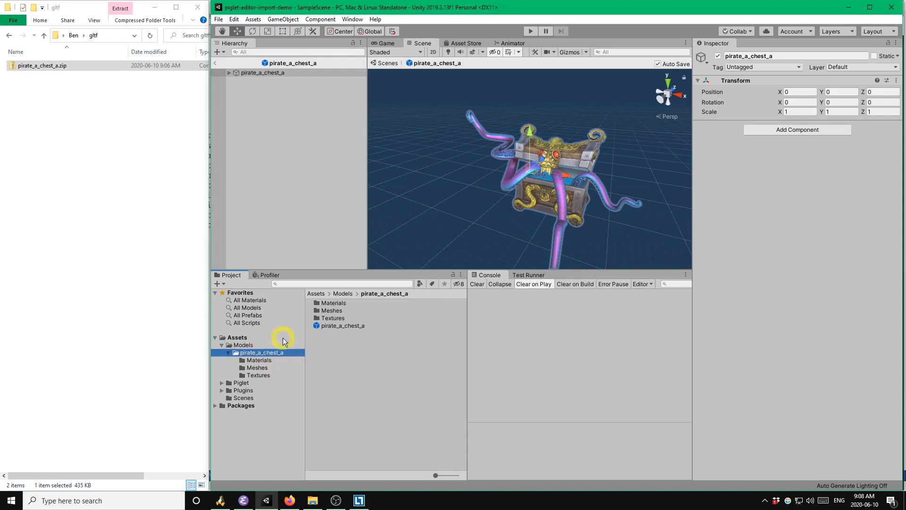
pyautogui.moveTo(257, 347)
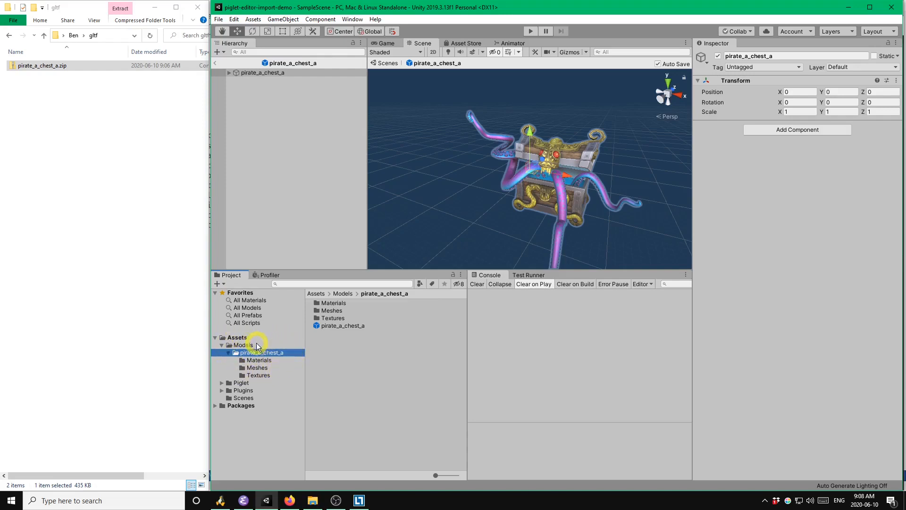
pyautogui.moveTo(355, 377)
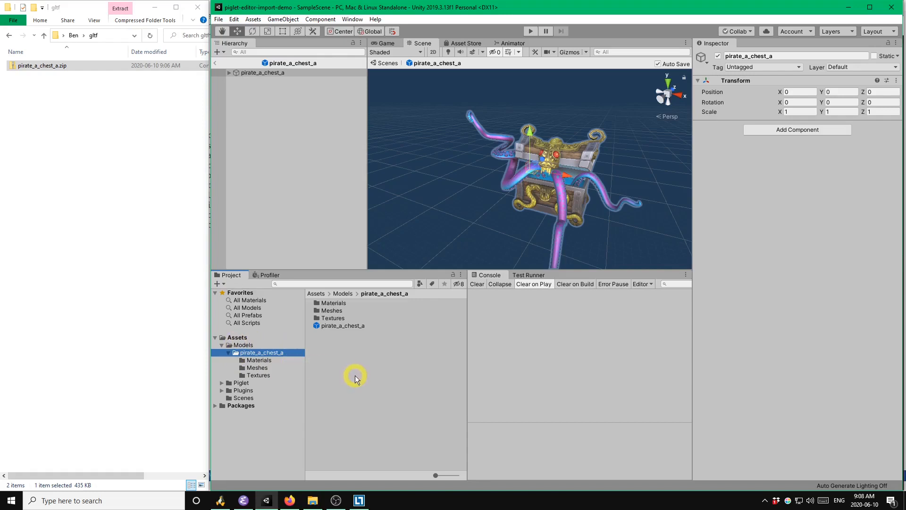
pyautogui.click(342, 326)
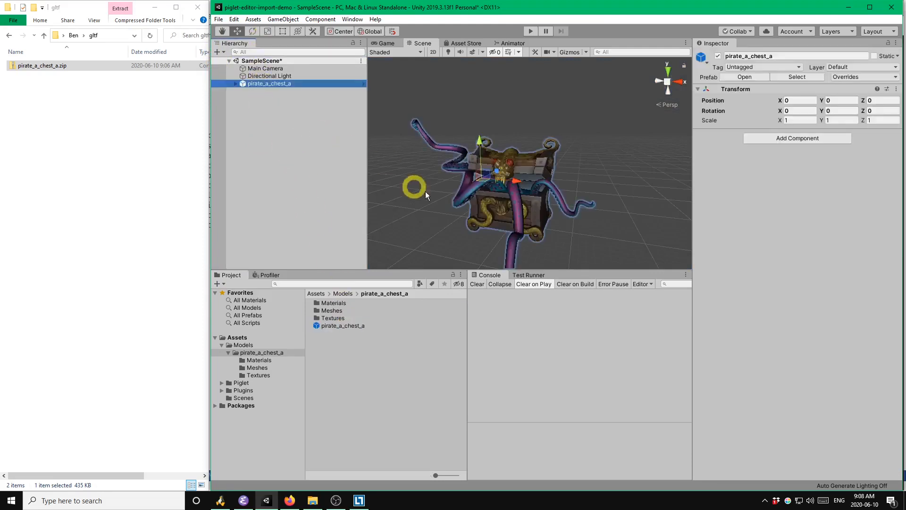
# - Zoom onto the chest's front, then open pirate_a_chest_a's Materials folder
pyautogui.moveTo(415, 188); pyautogui.dragTo(476, 223)
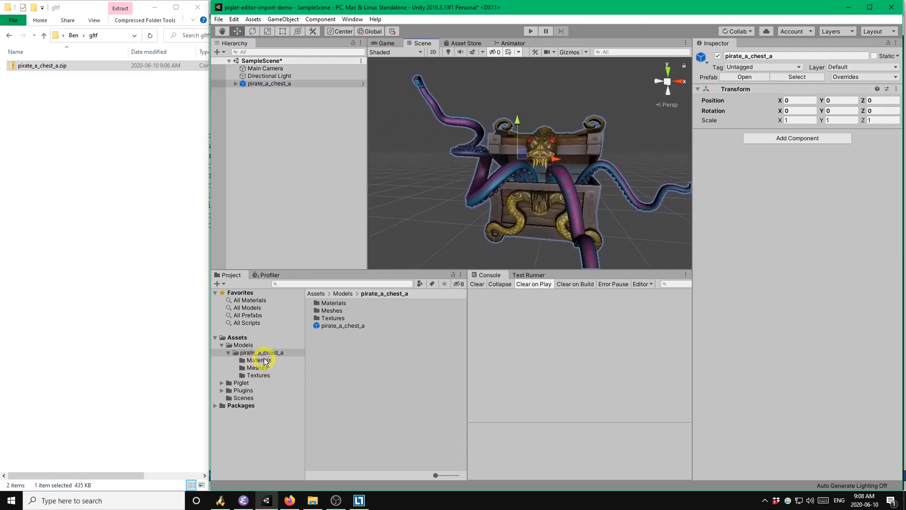
pyautogui.click(261, 353)
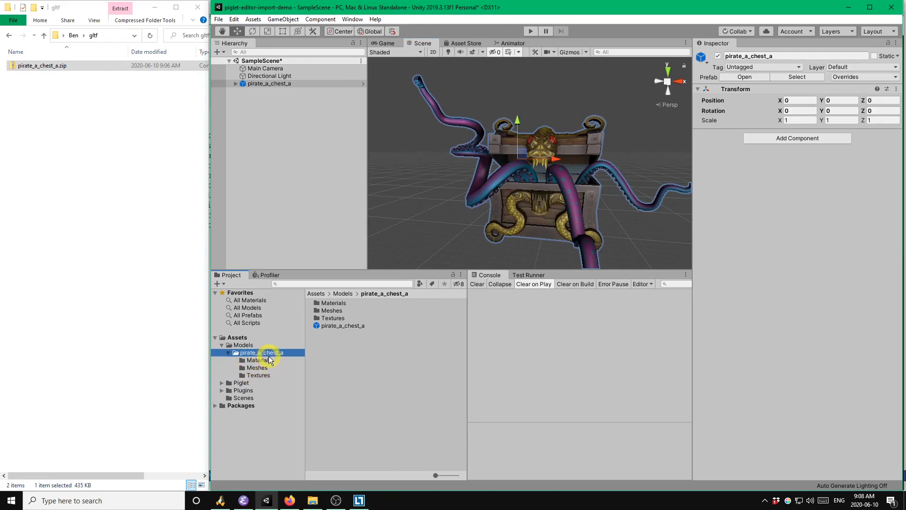
pyautogui.click(257, 360)
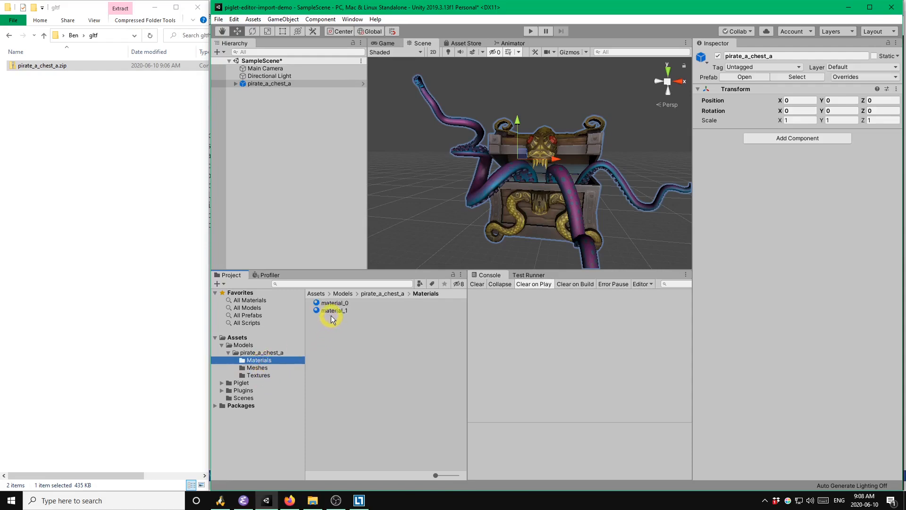
# - Select material_1 to show its Piglet metallic-roughness shader and base colour texture
pyautogui.click(334, 310)
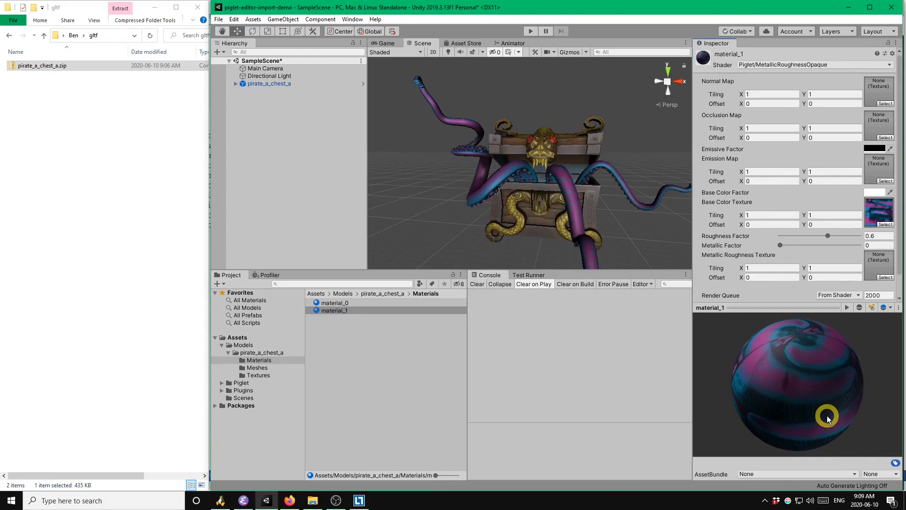
pyautogui.moveTo(801, 409)
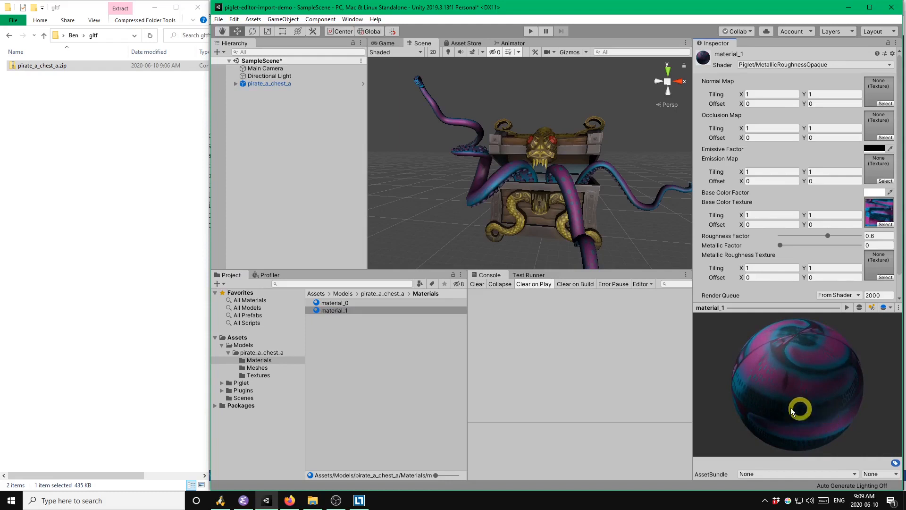
pyautogui.moveTo(801, 324)
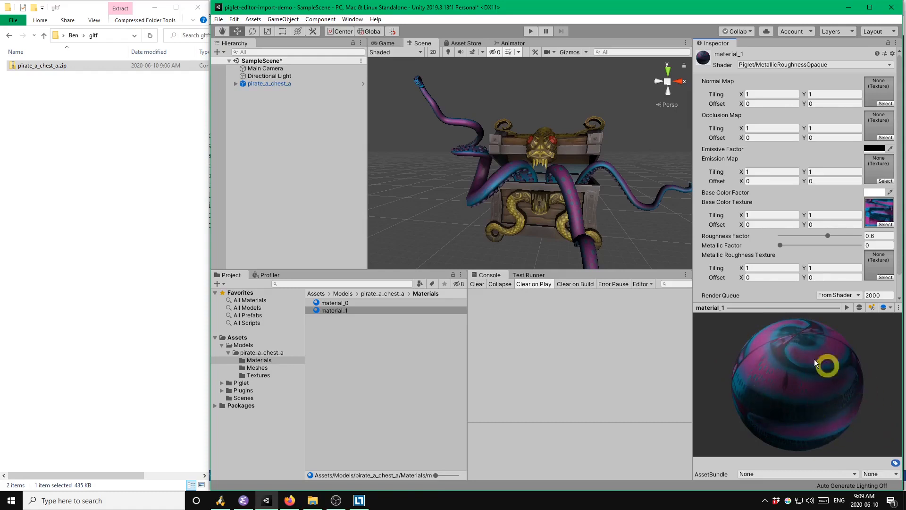
pyautogui.moveTo(762, 423)
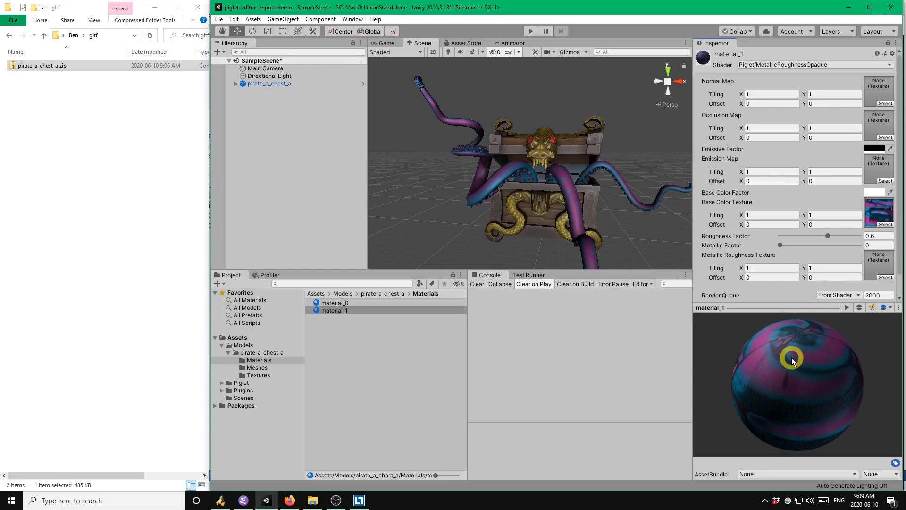
pyautogui.moveTo(659, 298)
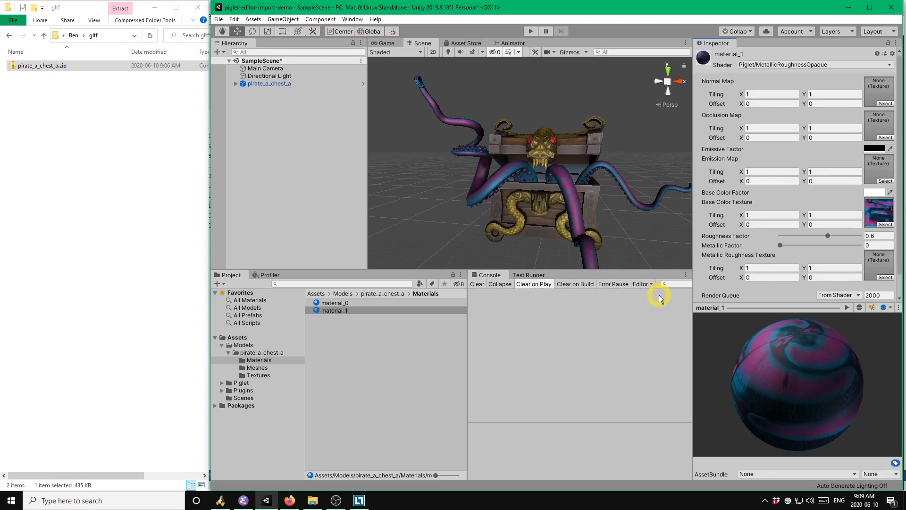
pyautogui.moveTo(640, 157)
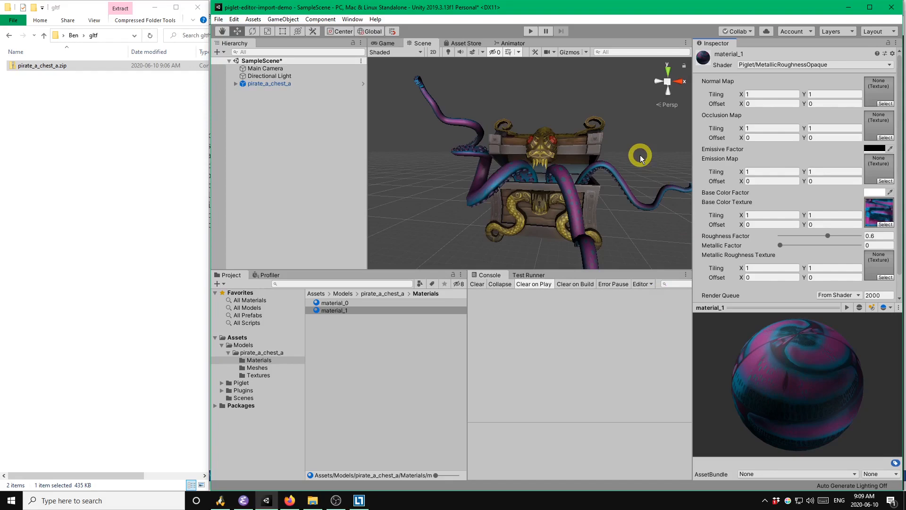
pyautogui.moveTo(542, 254)
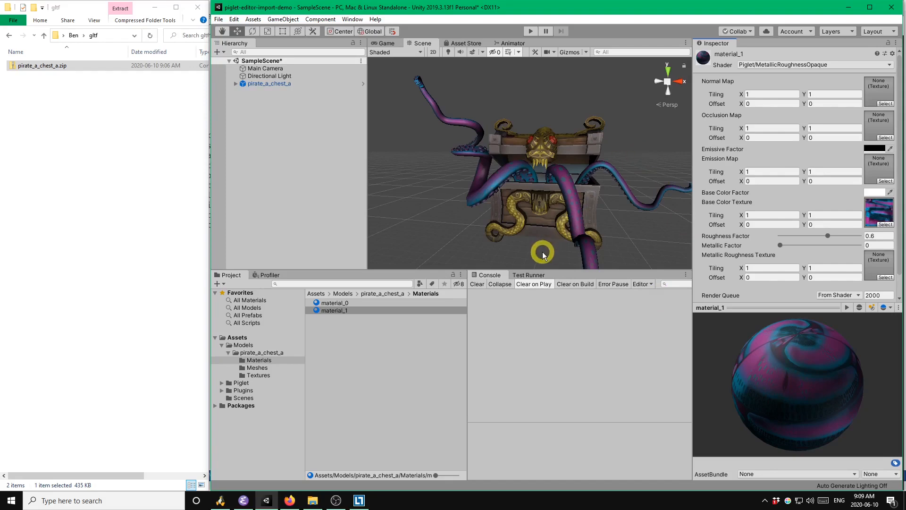
pyautogui.moveTo(292, 475)
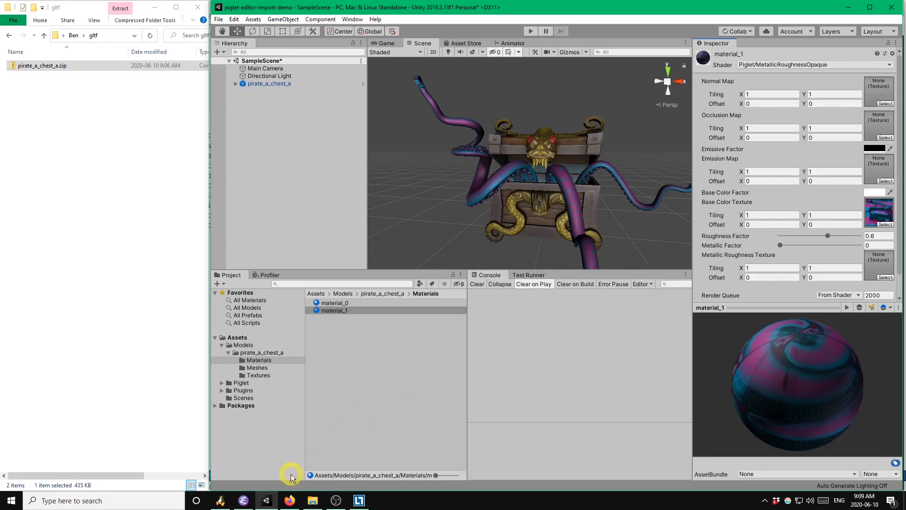
# - Switch to Firefox and select the address bar to go to another page
pyautogui.click(289, 500)
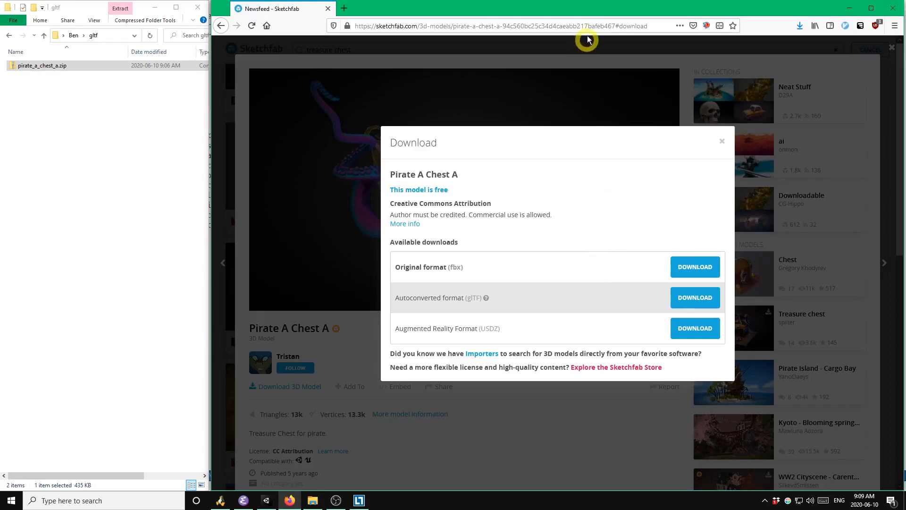
pyautogui.click(497, 26)
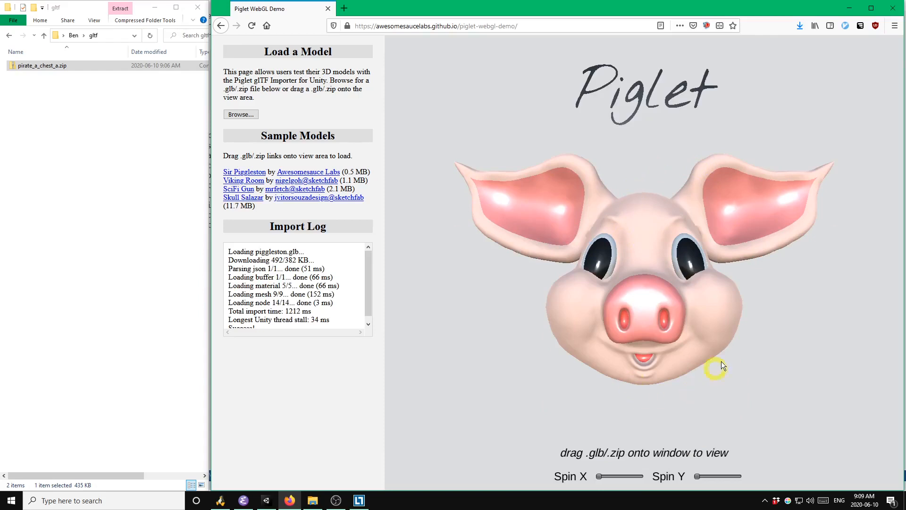
pyautogui.moveTo(535, 291)
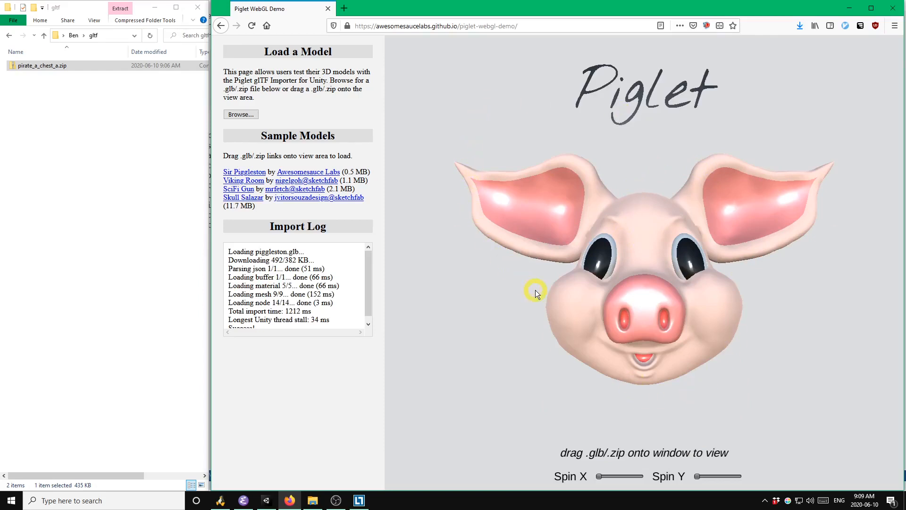
pyautogui.moveTo(275, 214)
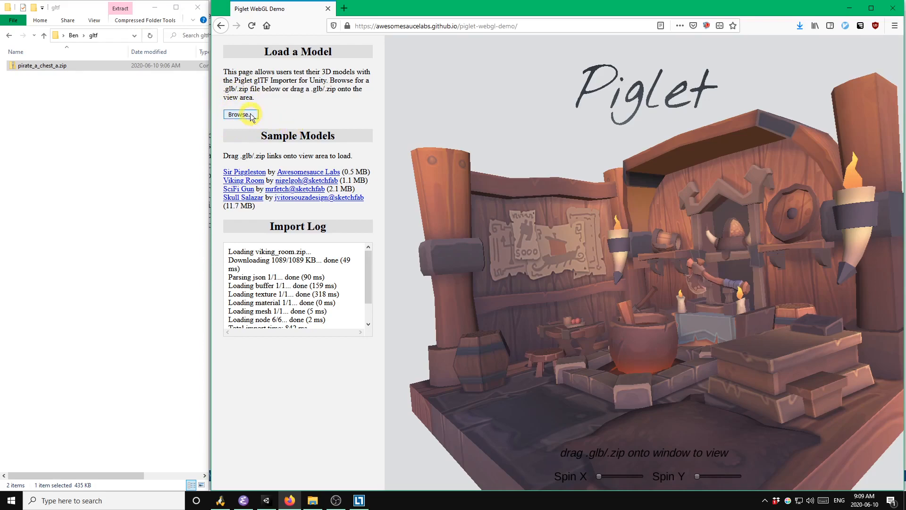
# - Load BarramundiFish.glb from disk into the Piglet WebGL Demo viewer
pyautogui.click(240, 113)
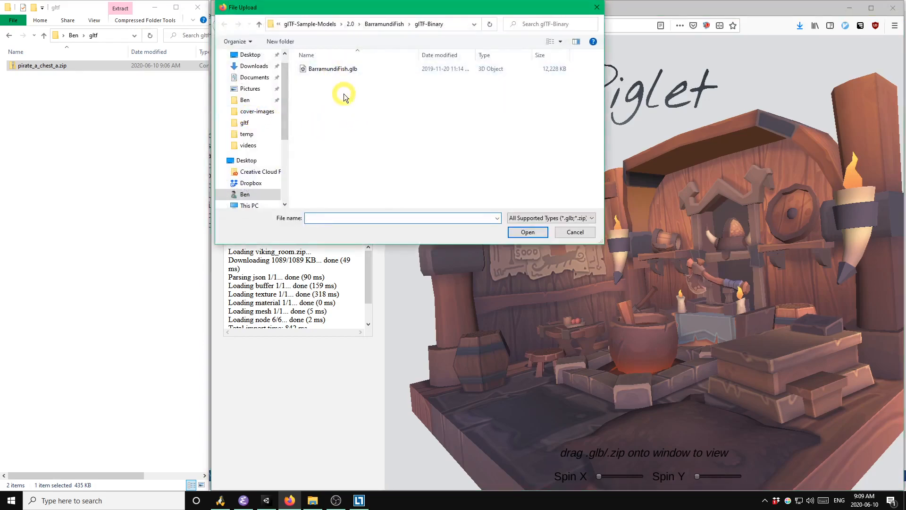
pyautogui.click(332, 69)
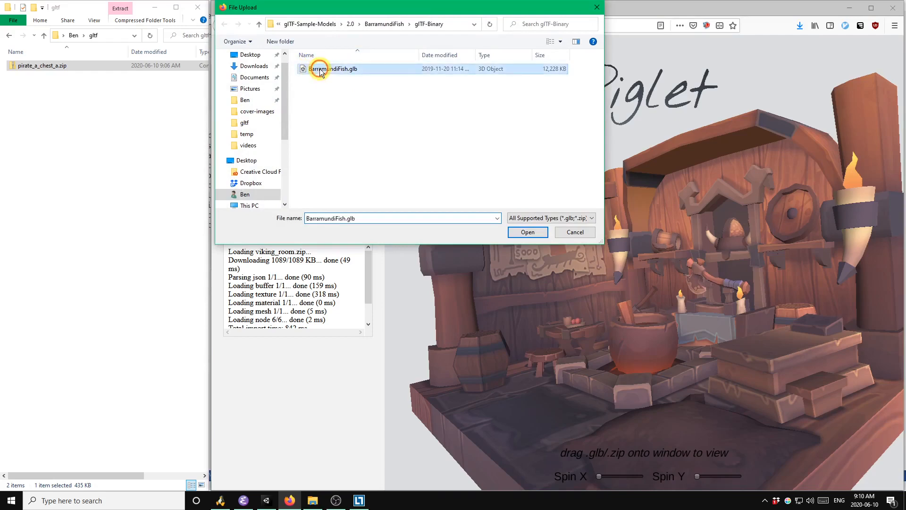
pyautogui.click(527, 231)
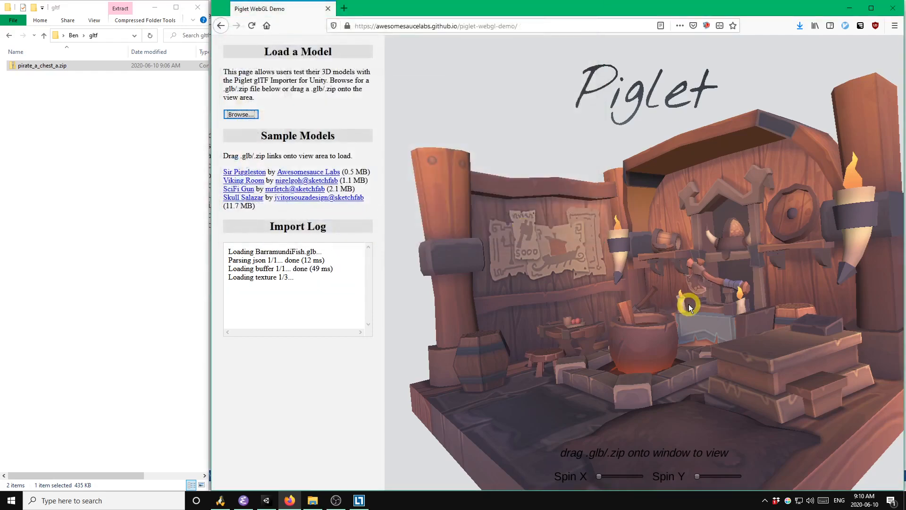